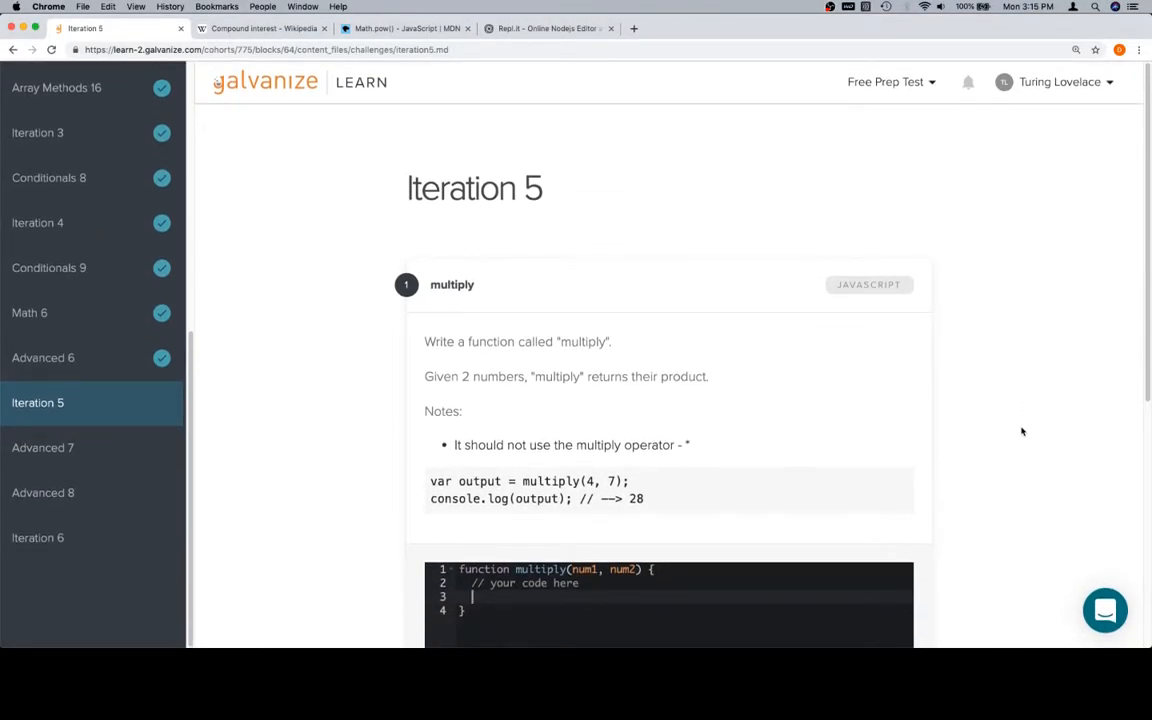
Scroll down to the multiply function's code in the editor.
scroll(down, 3)
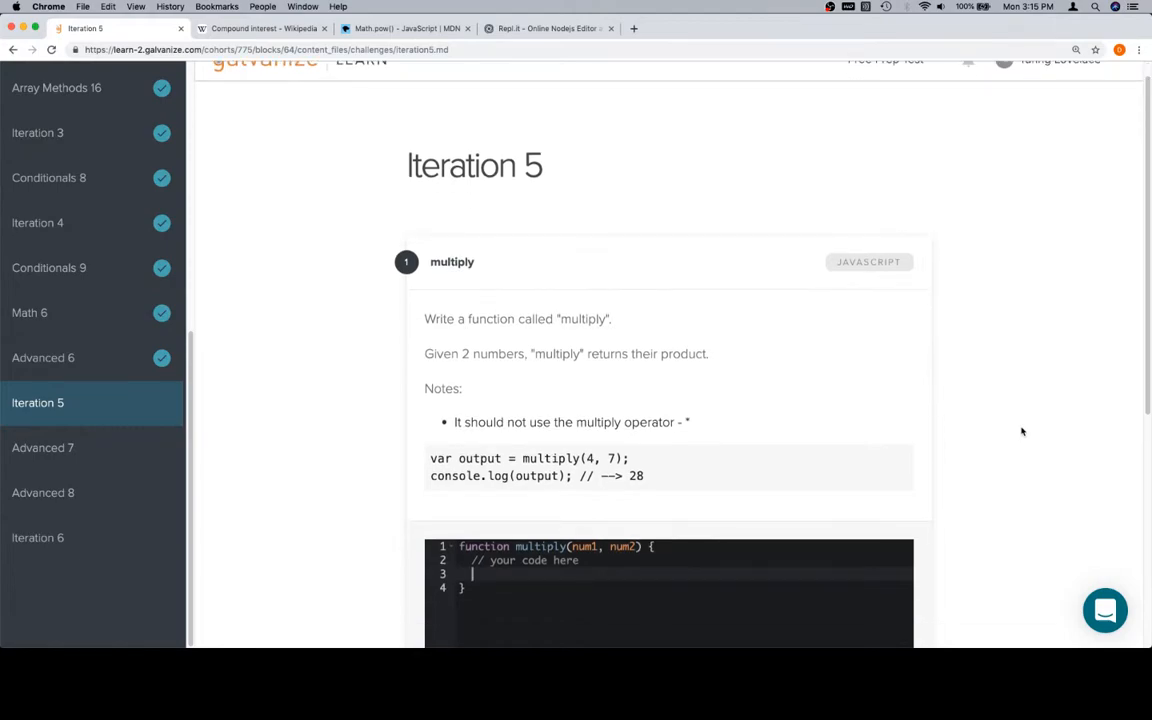
scroll(down, 3)
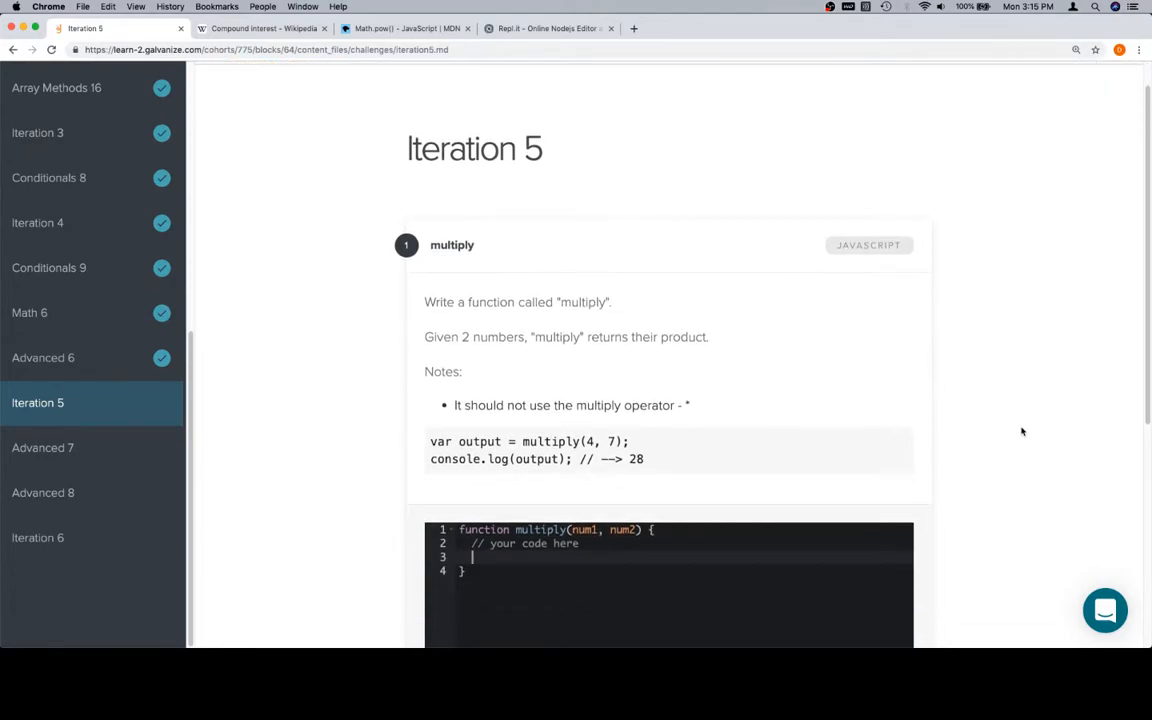
scroll(down, 3)
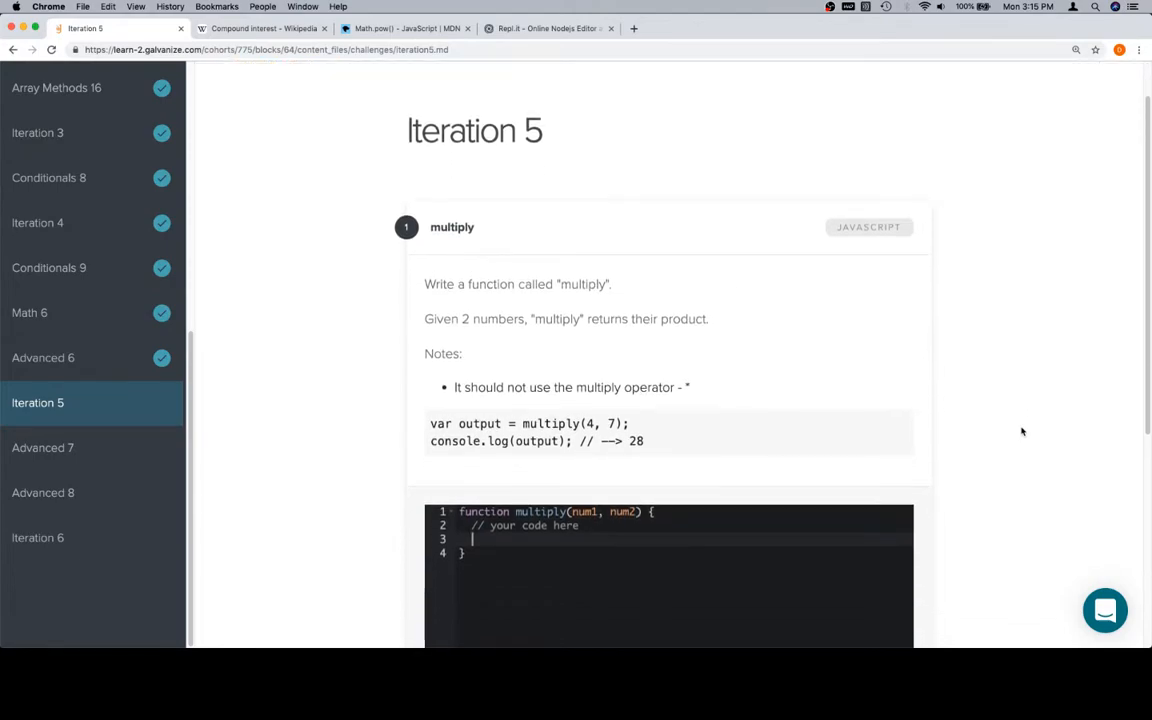
scroll(down, 3)
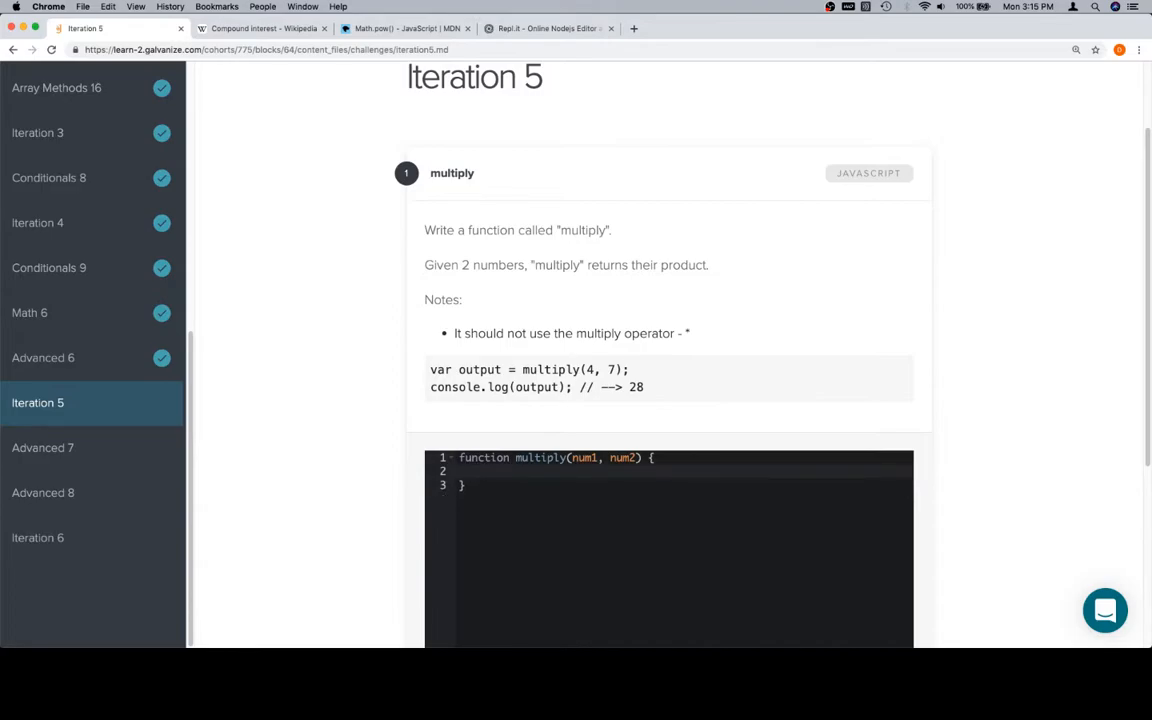
Write step comments: create a result variable, iterate num2 times, add num1 to result.
text(//)
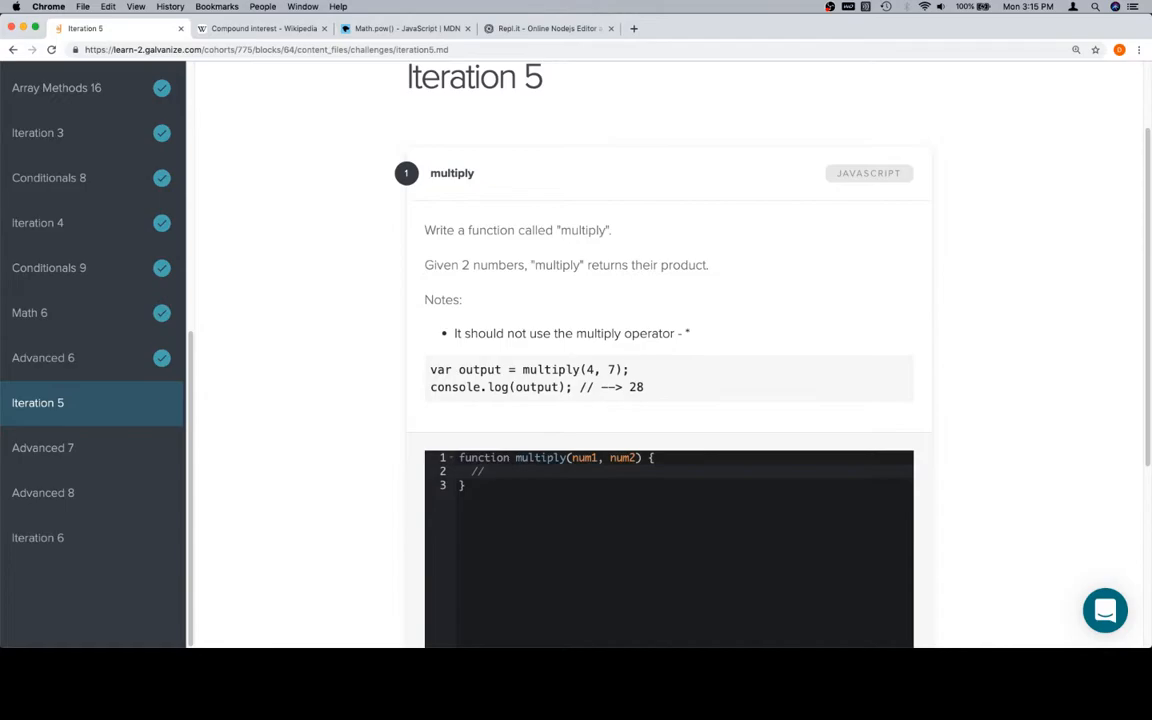
text(create a)
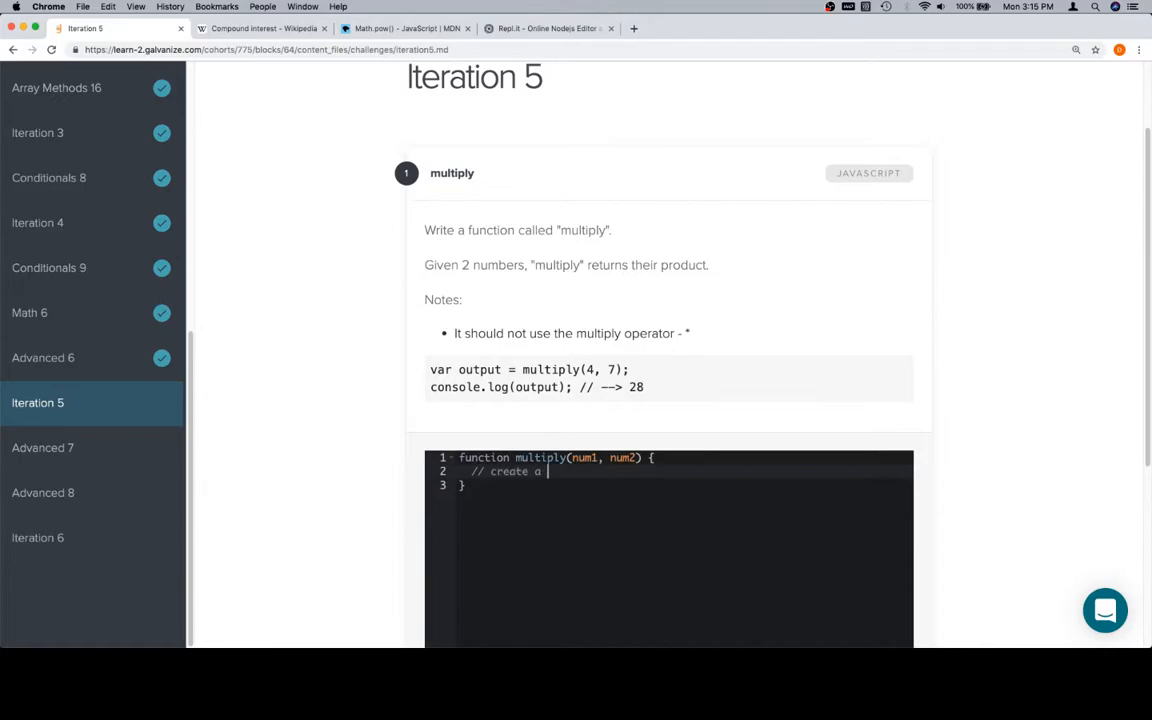
text(result variable)
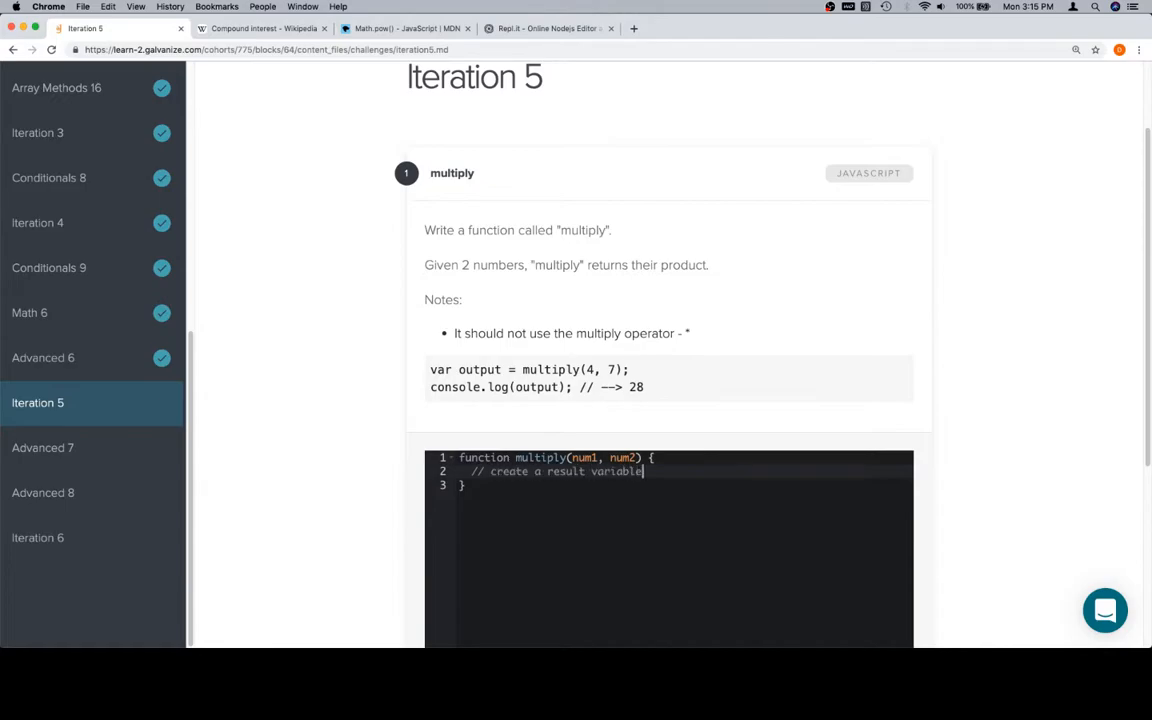
key(Enter)
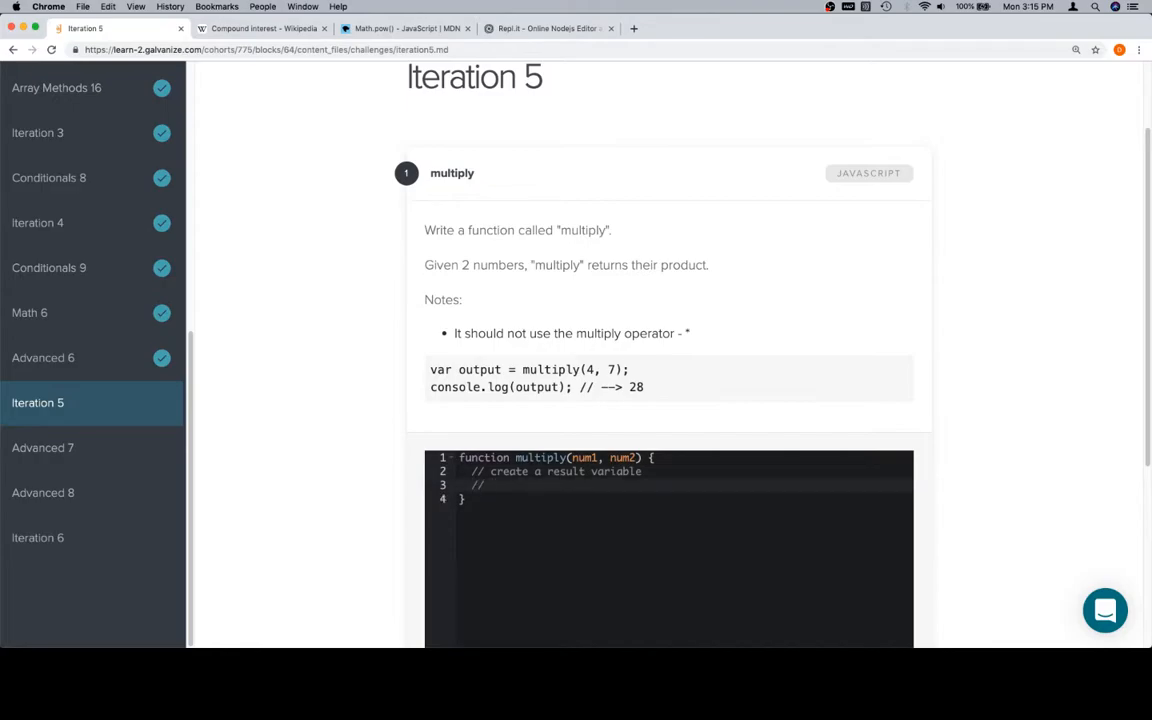
text(iterate num2 times)
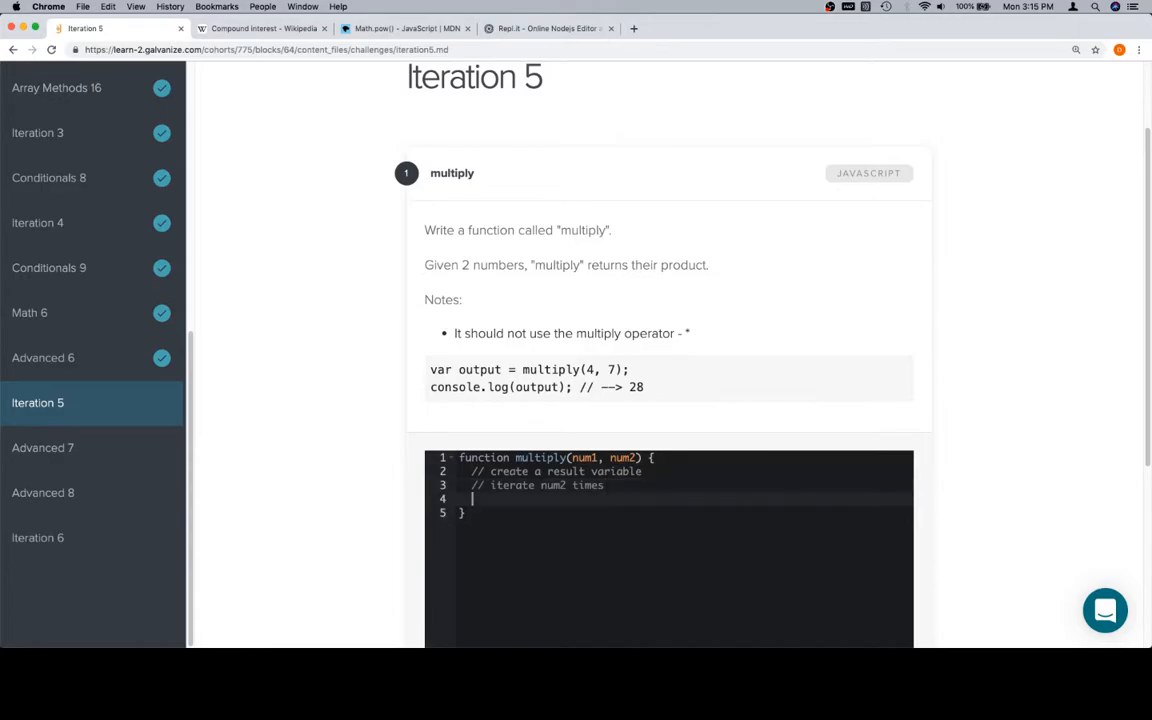
text(//)
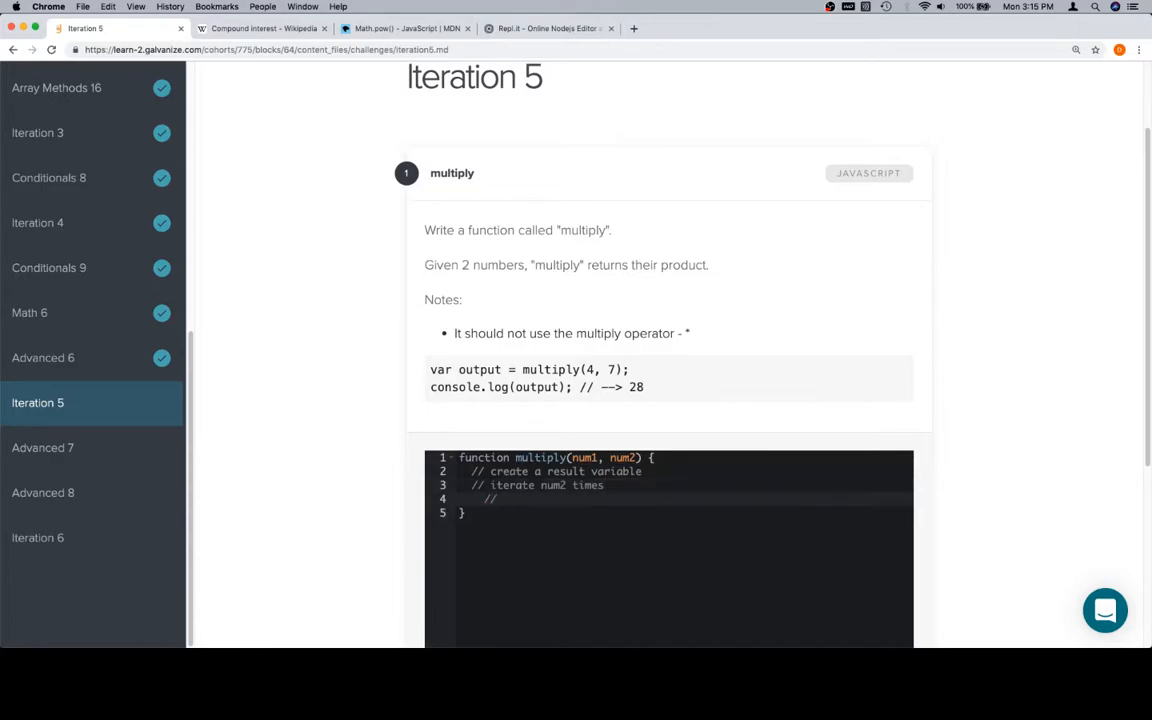
text(add)
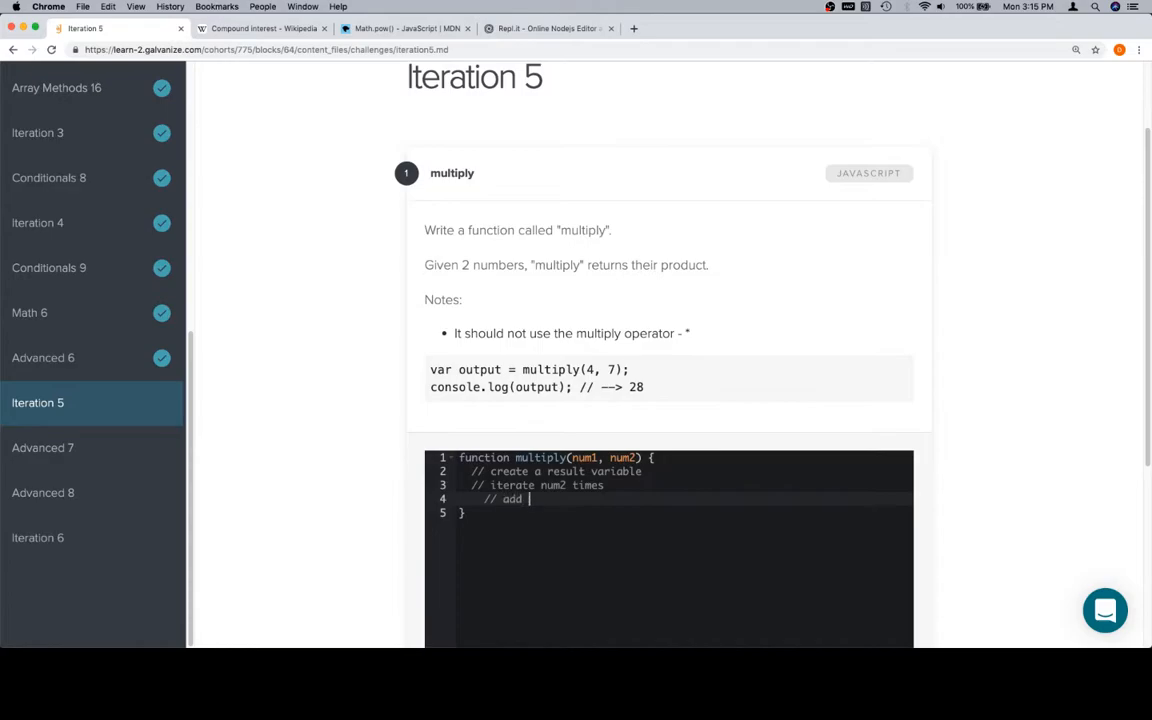
text(num1 to result)
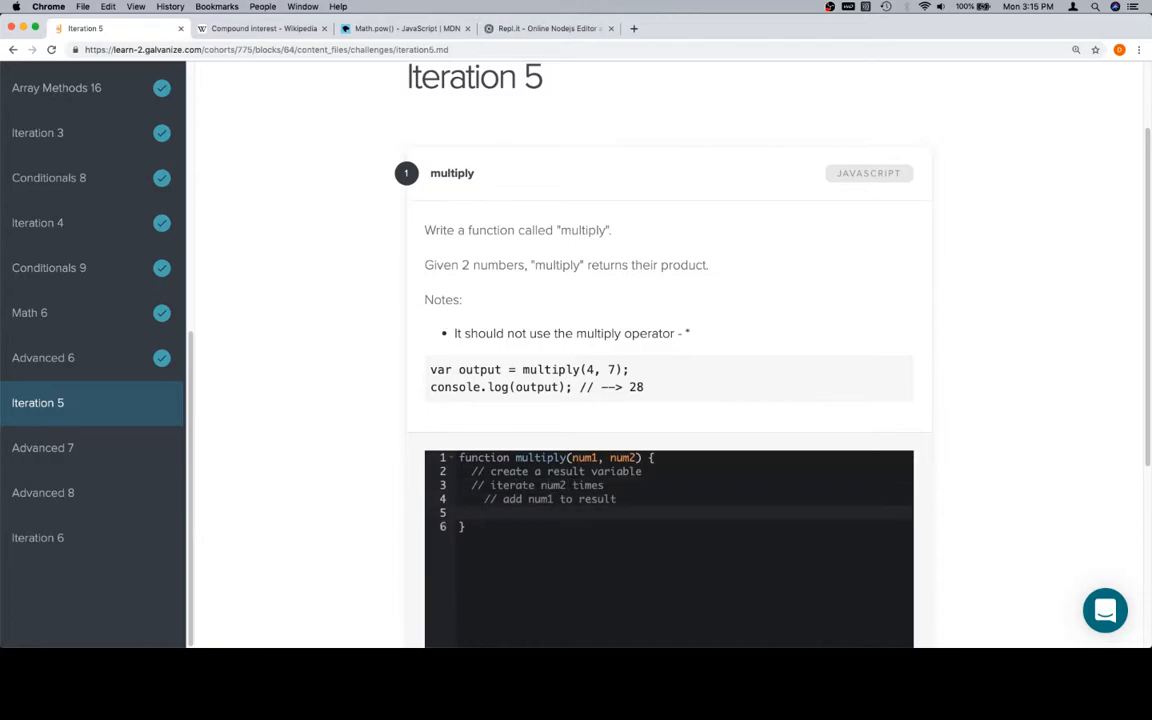
Add a '7 * 4' example comment and a return comment, then declare var result = 0.
text(7 * 4)
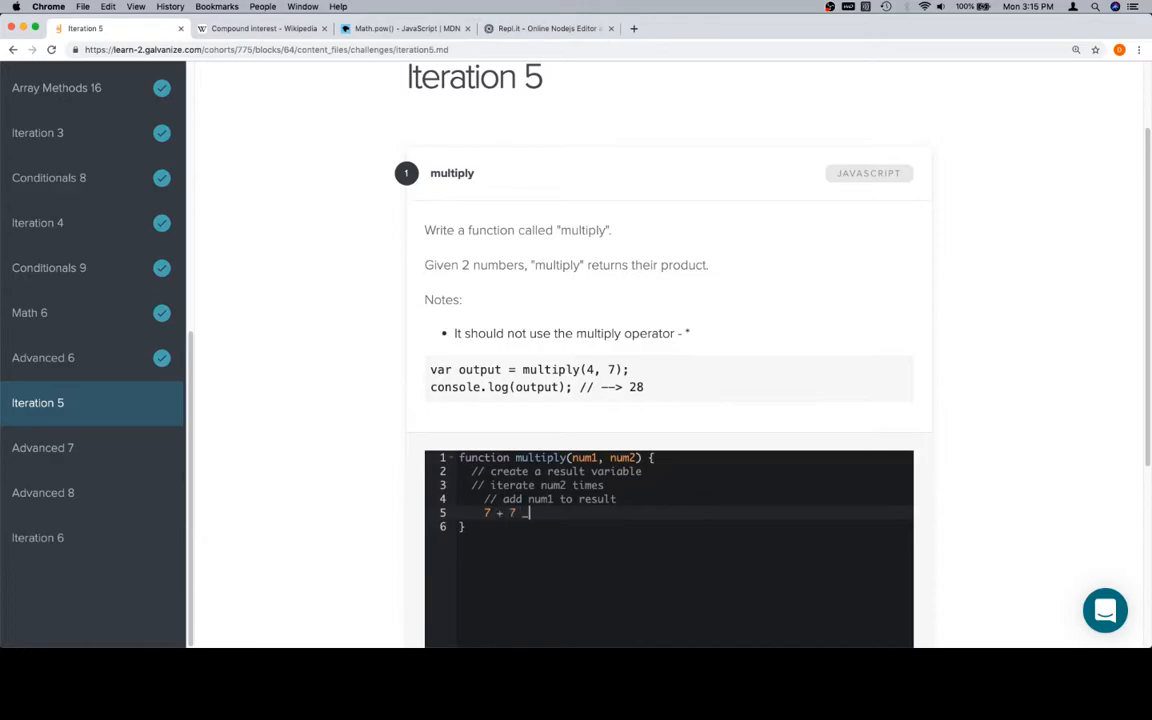
text(+)
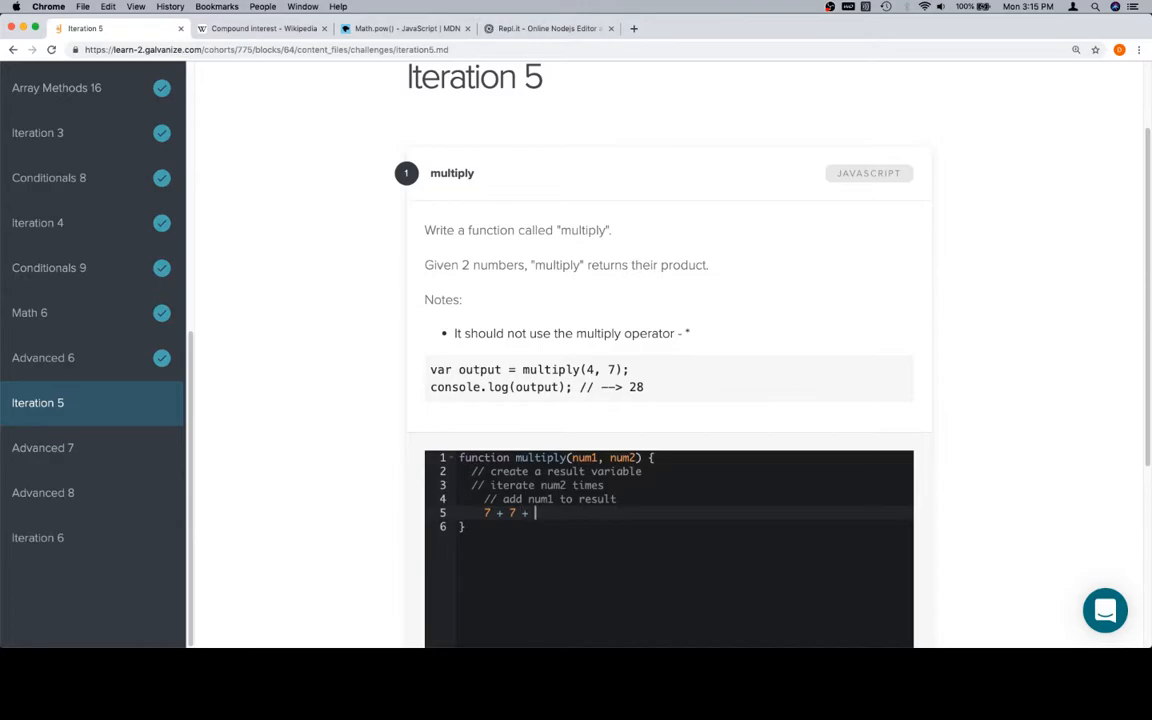
text(+ 7)
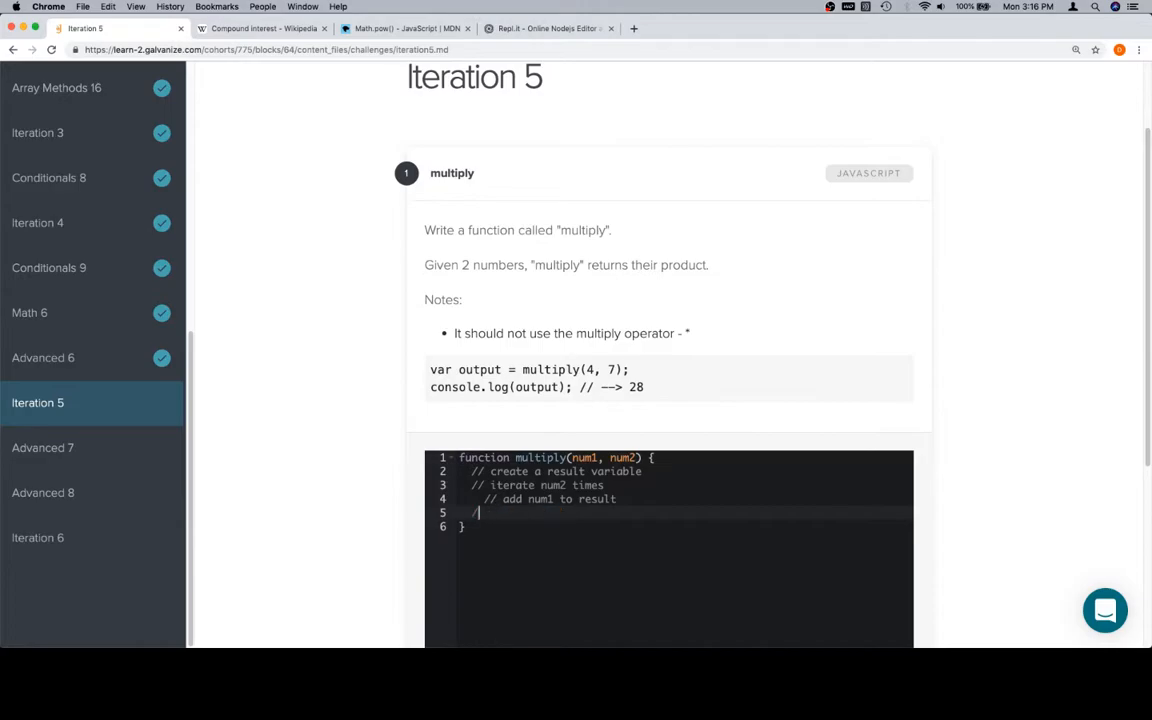
text(/ return res)
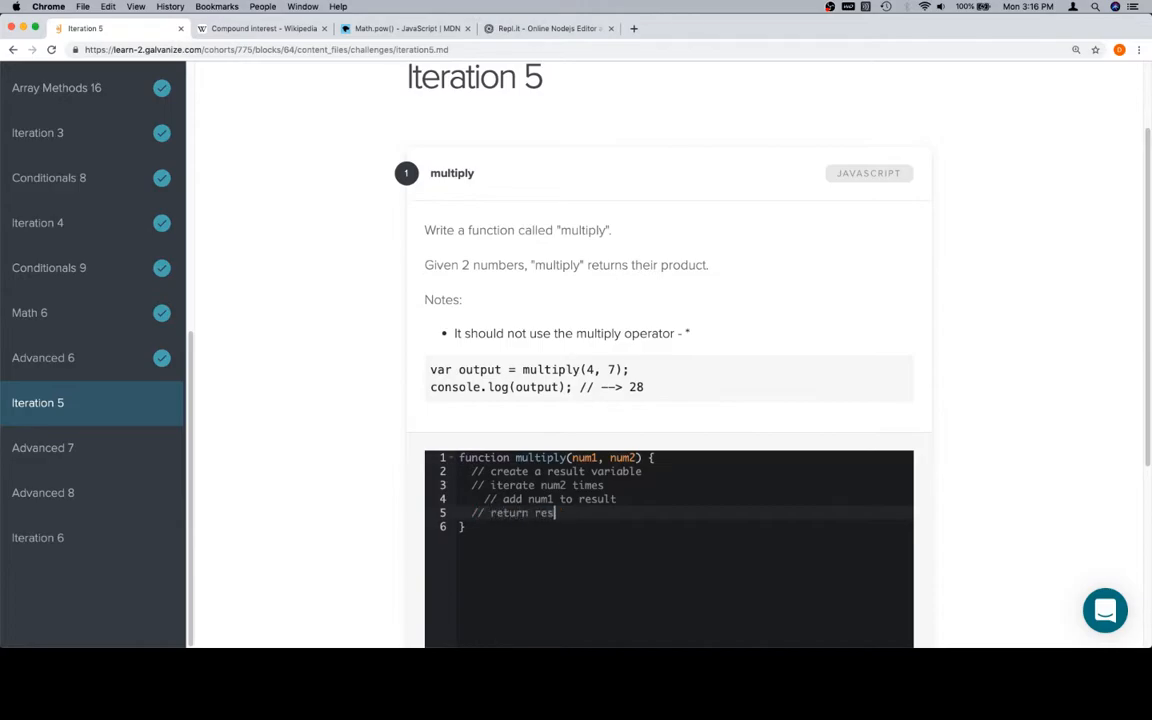
text(var result = 0;)
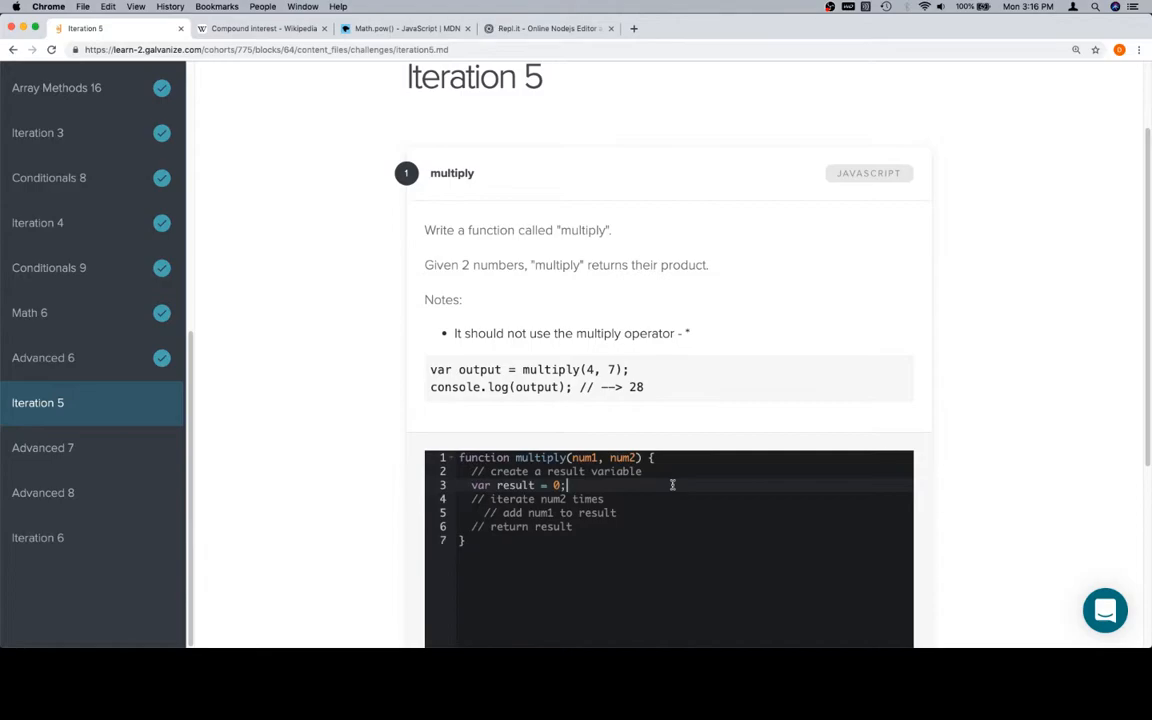
Start a 'for (var i = ...; i < num2;)' loop header below the iterate comment.
click(616, 498)
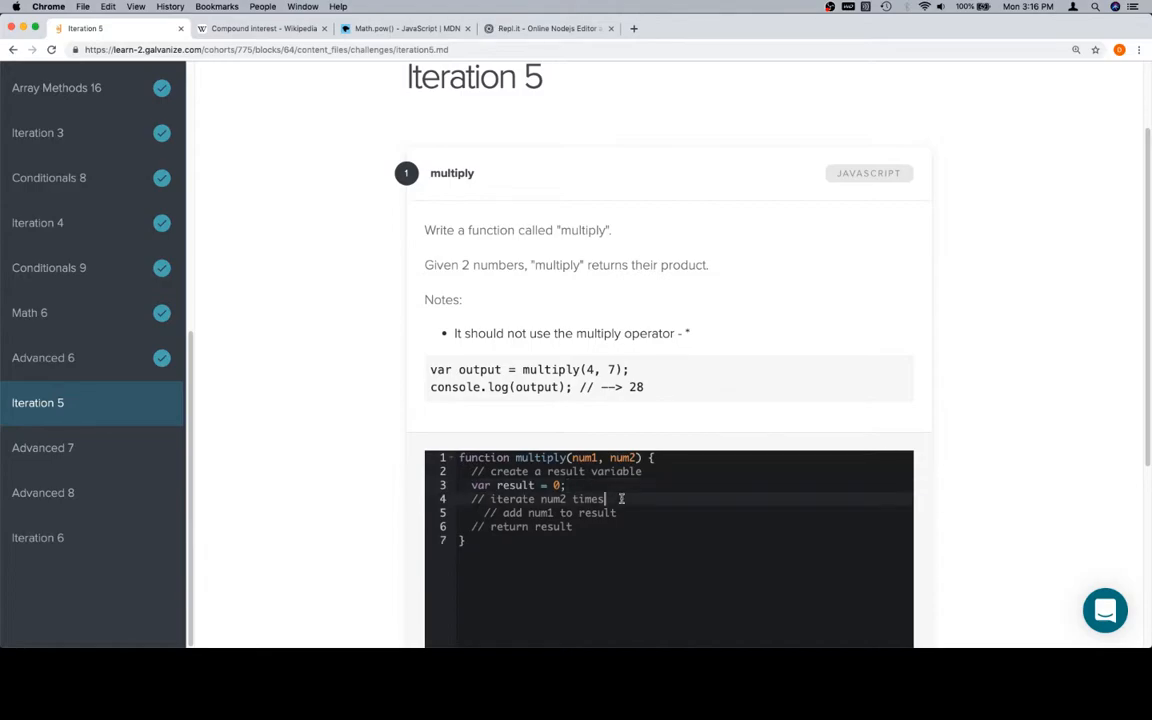
text(for (var i = 0)
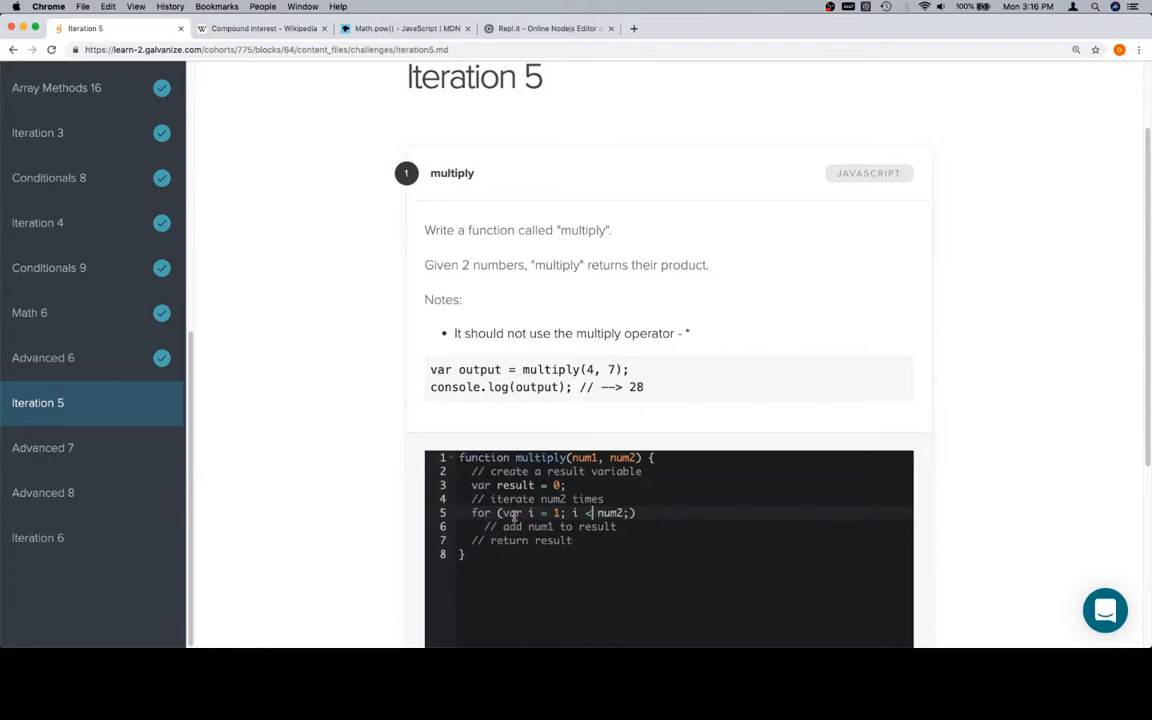
Complete the loop with i starting at 0, i++, and body 'result += num1;'.
text(0)
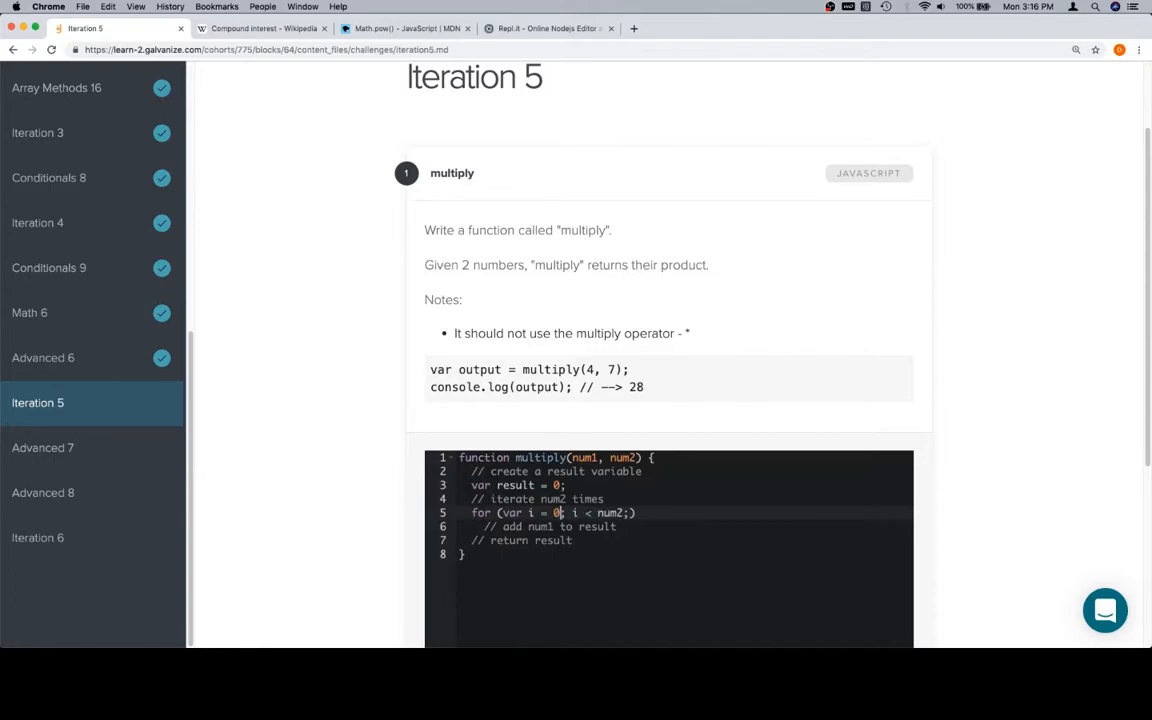
click(629, 513)
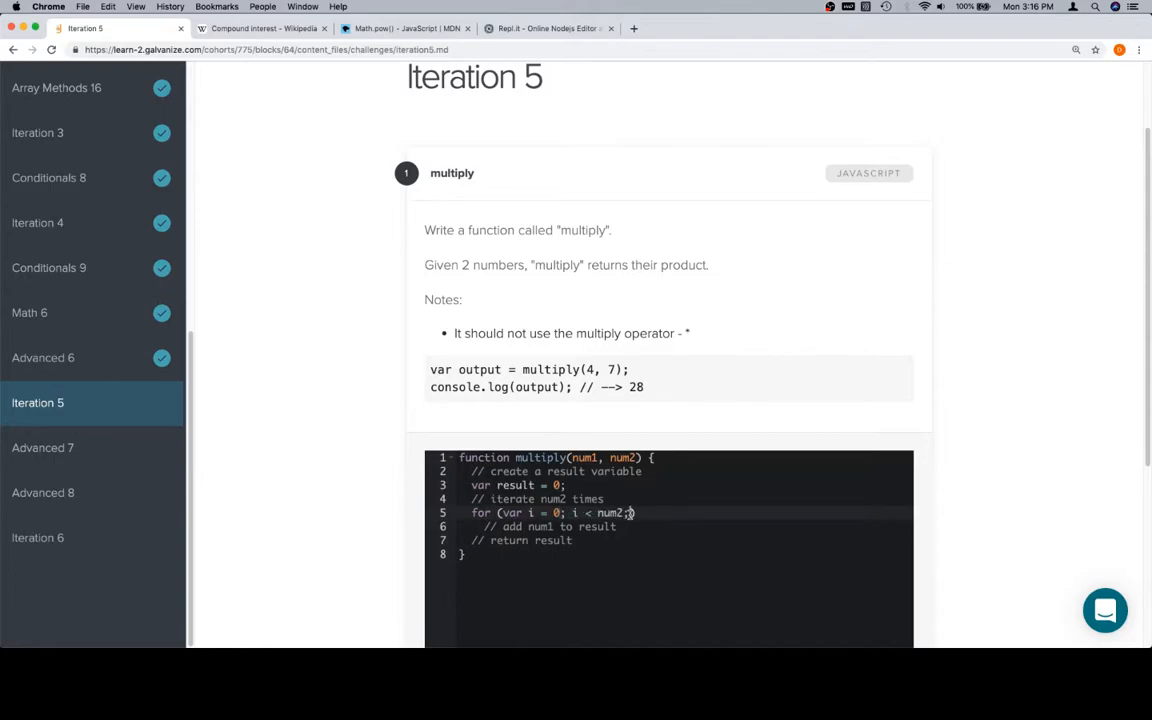
text(i++) {)
text(})
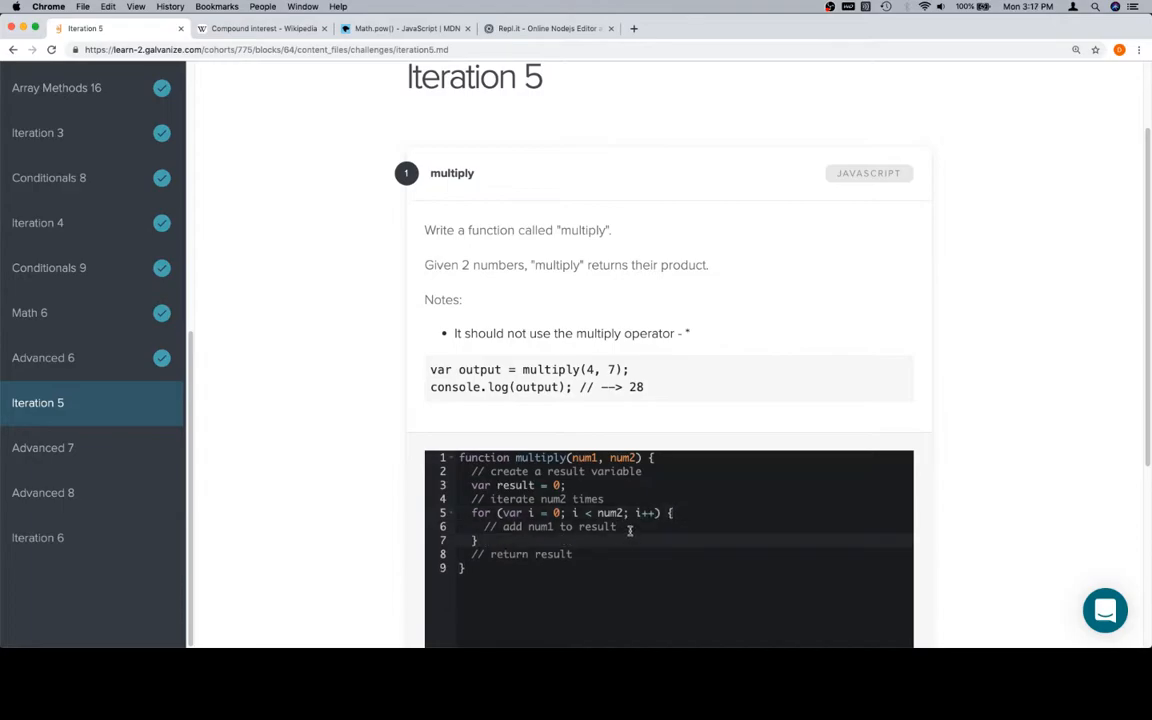
text(result)
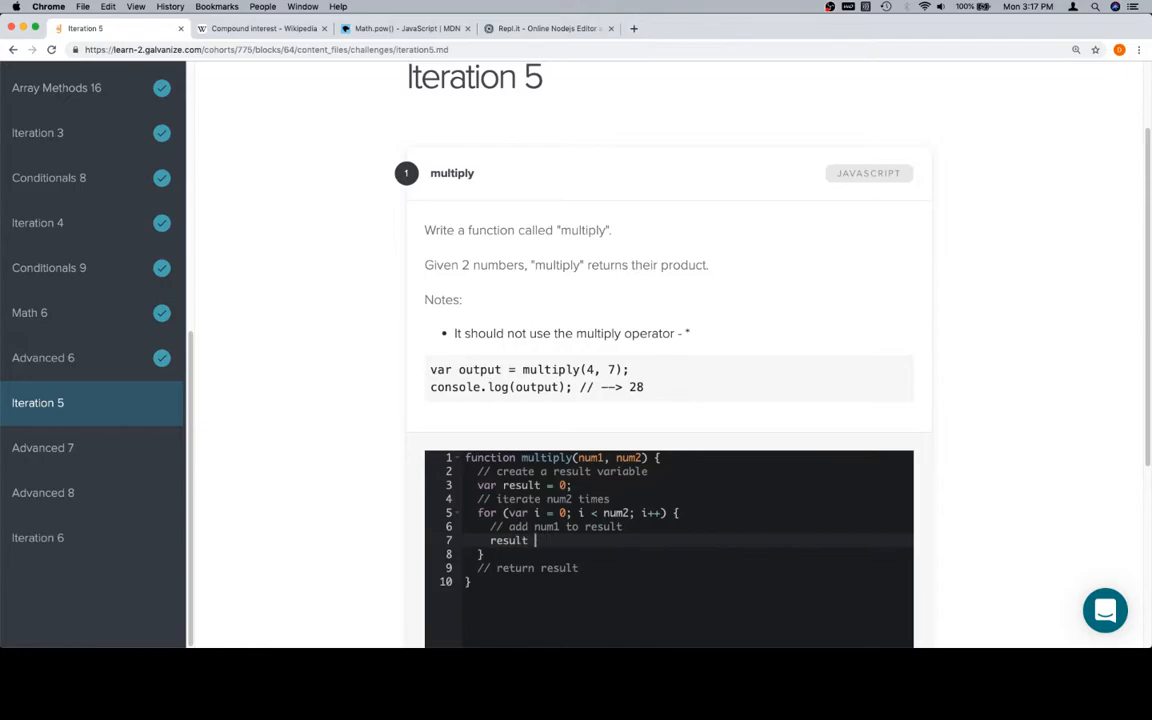
text(+=)
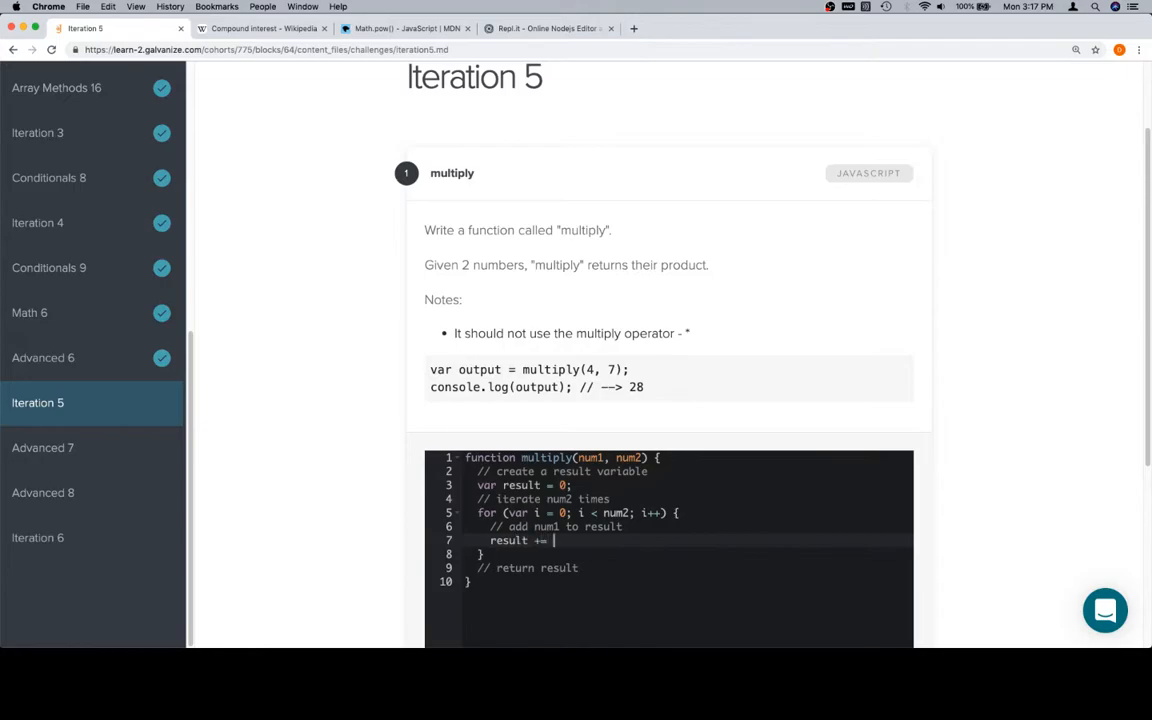
text(num1;)
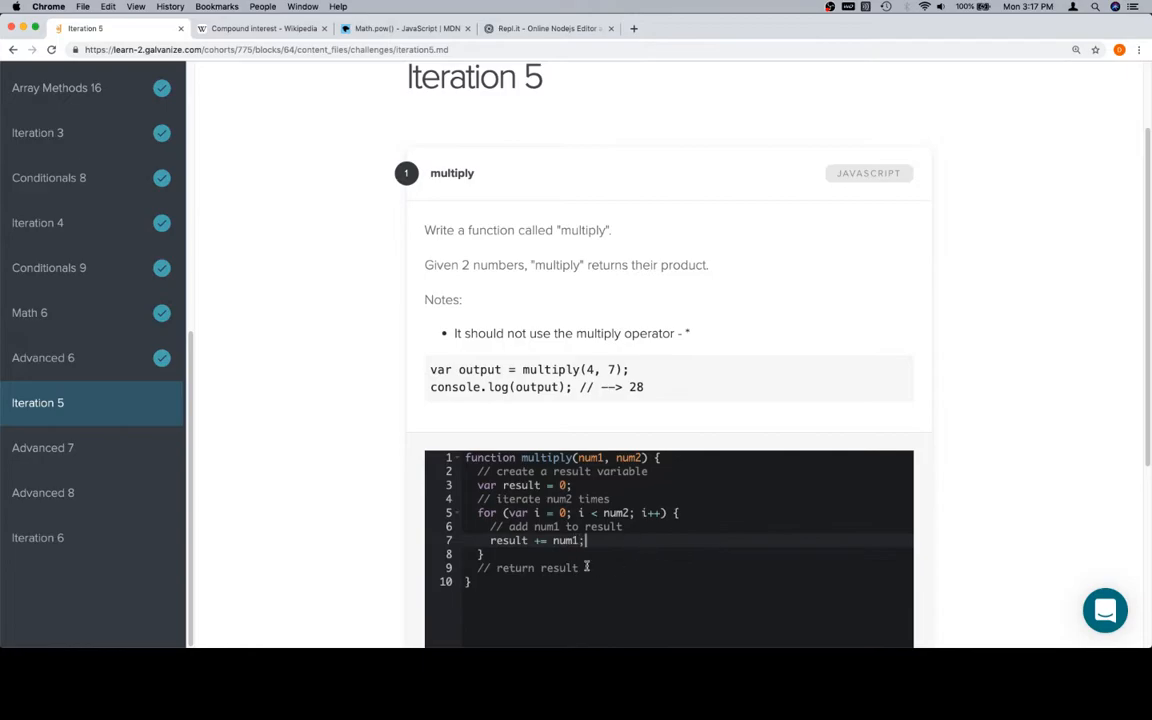
Add 'return result;' after the loop and run the tests.
text(return result;)
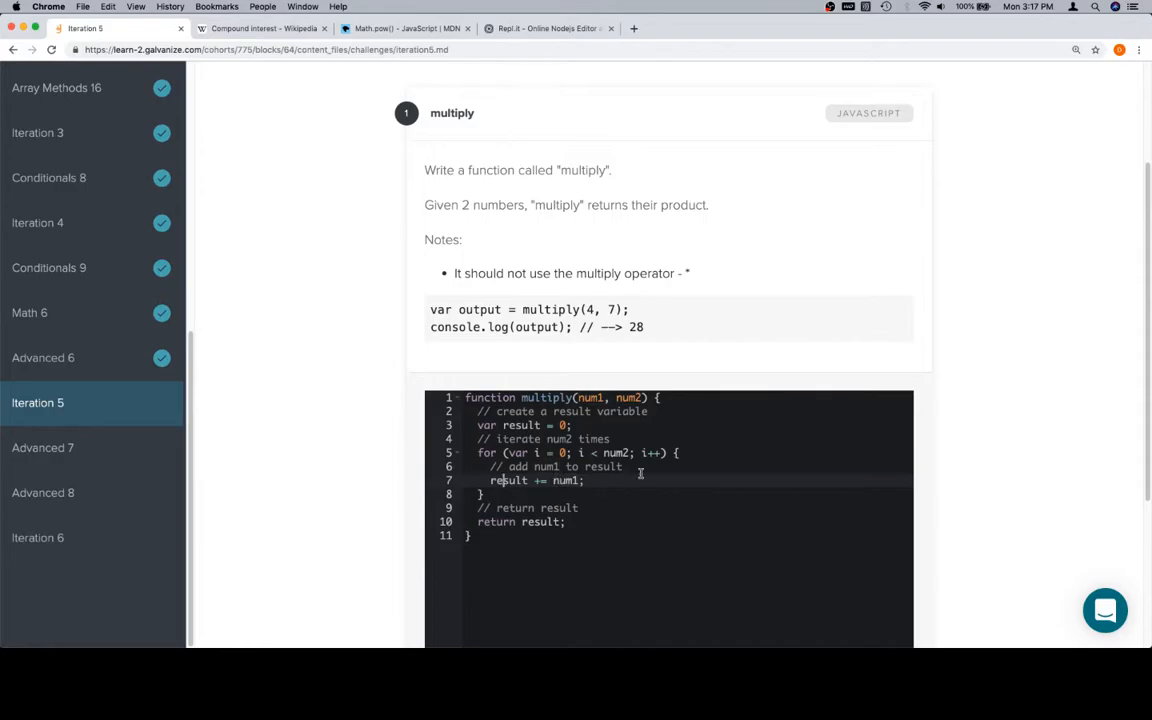
scroll(down, 3)
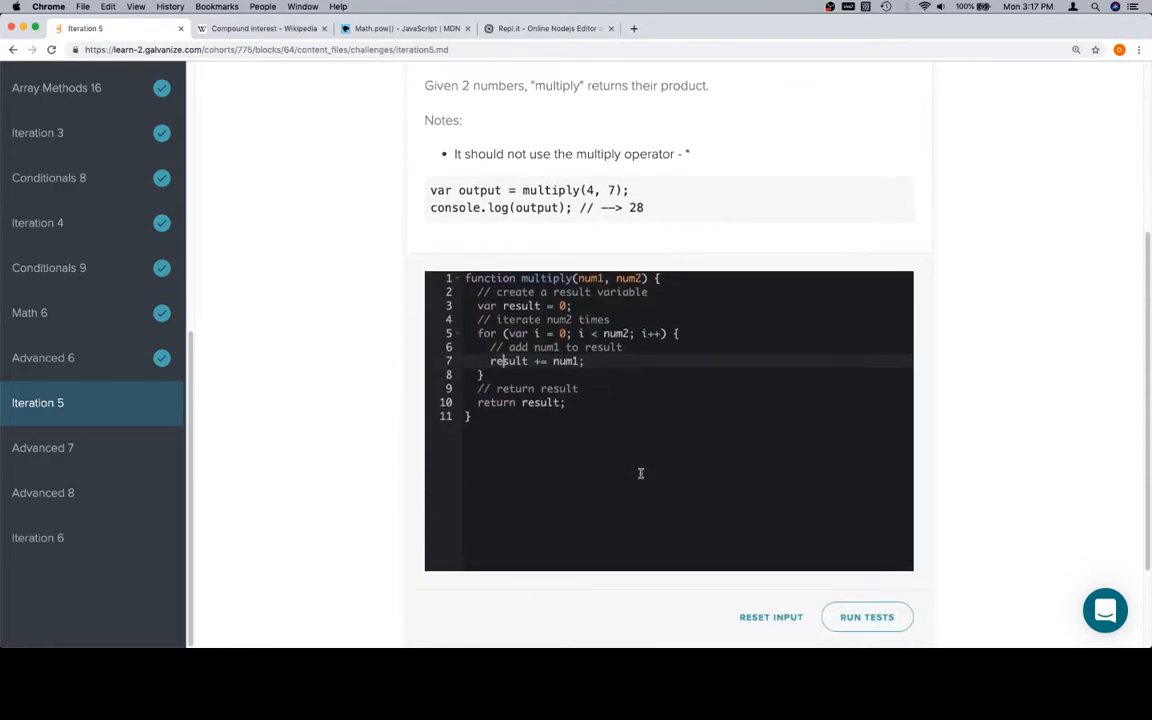
click(866, 616)
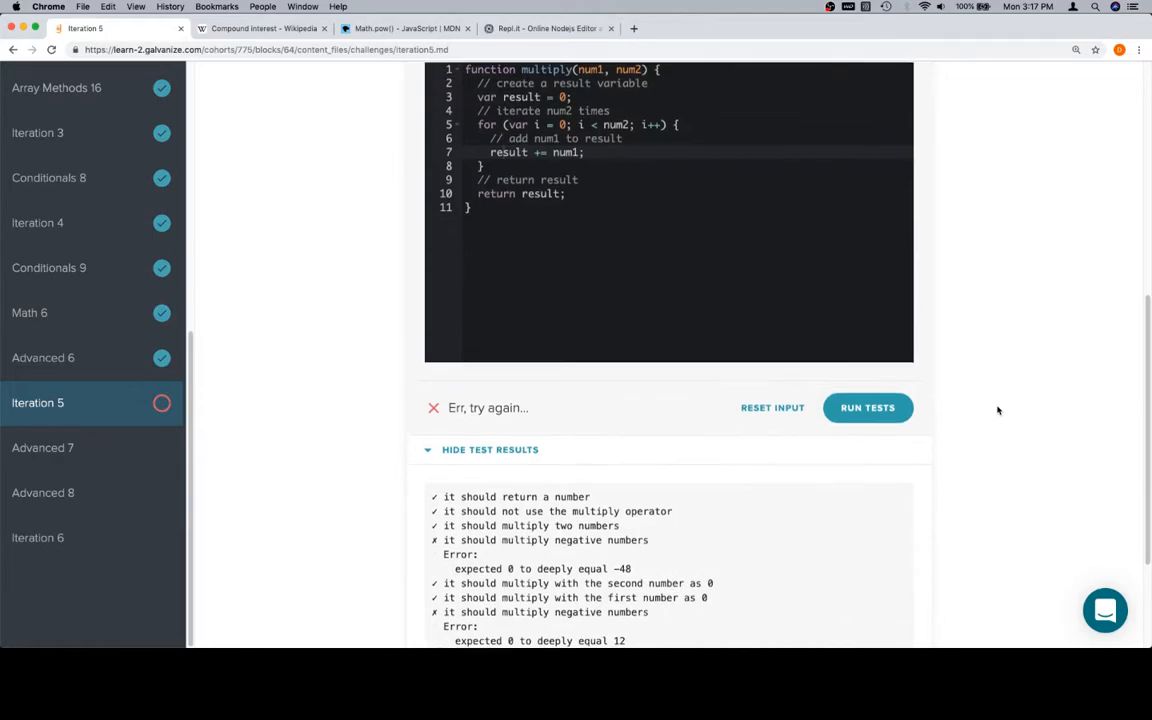
scroll(down, 3)
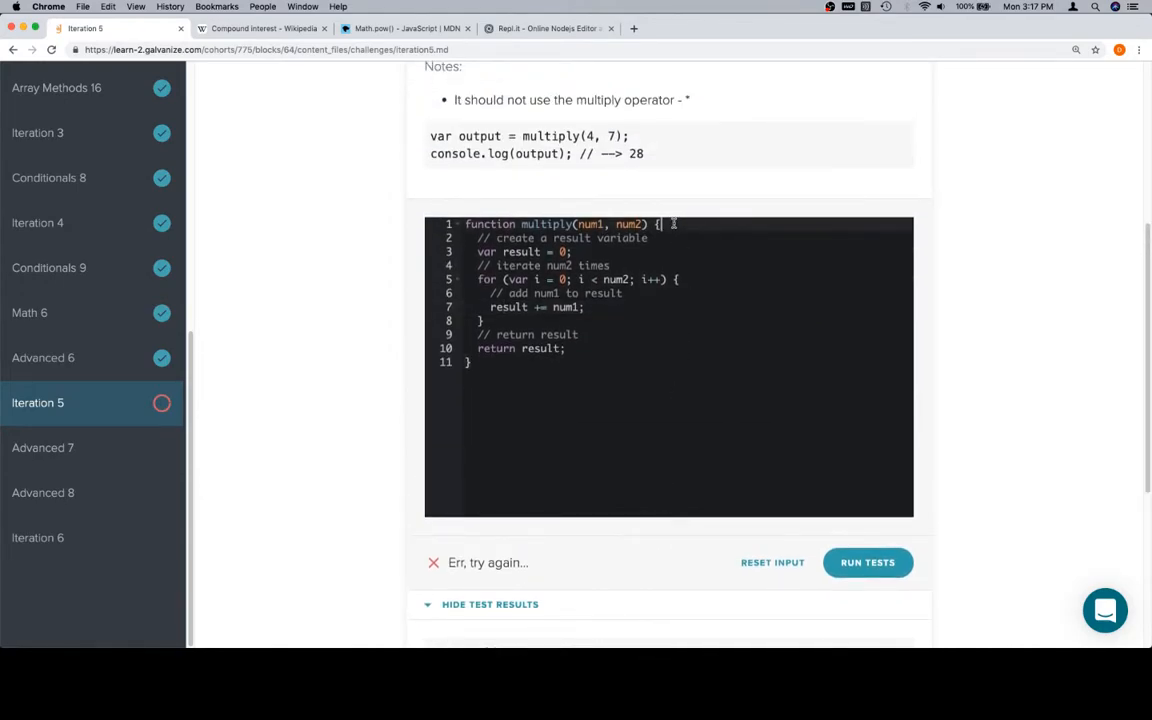
Begin an if condition at the function start testing num1 > 0 && num2 < 0 || ...
key(Enter)
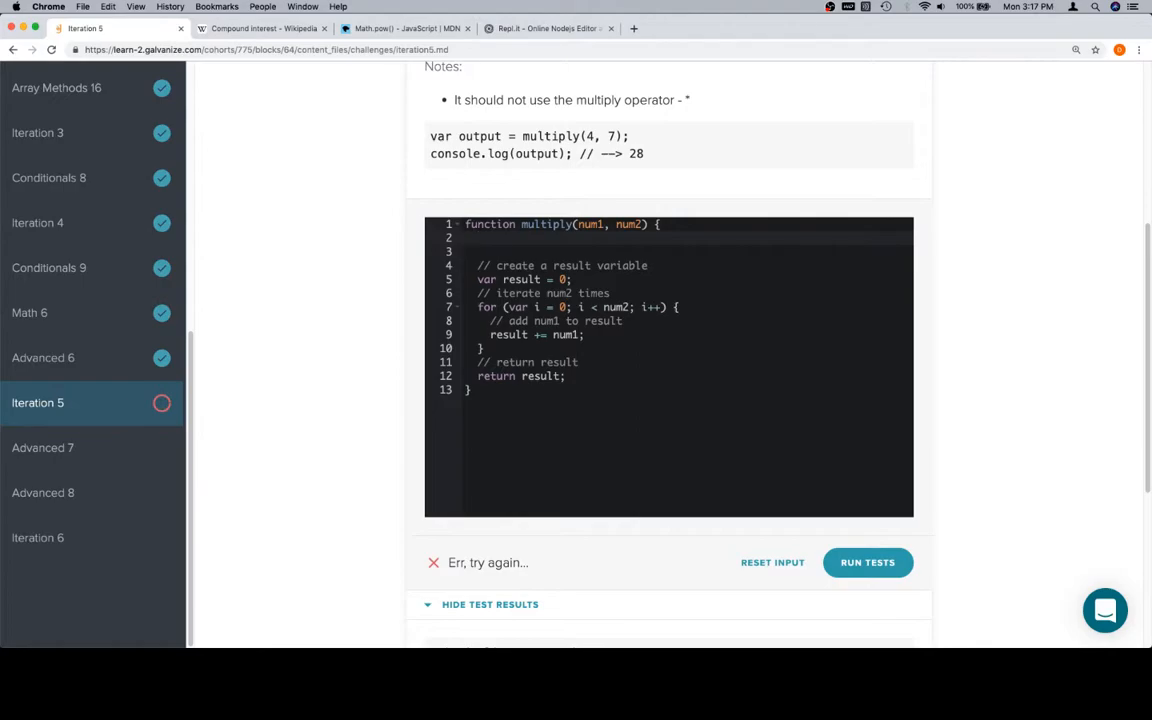
text(if (num1 ))
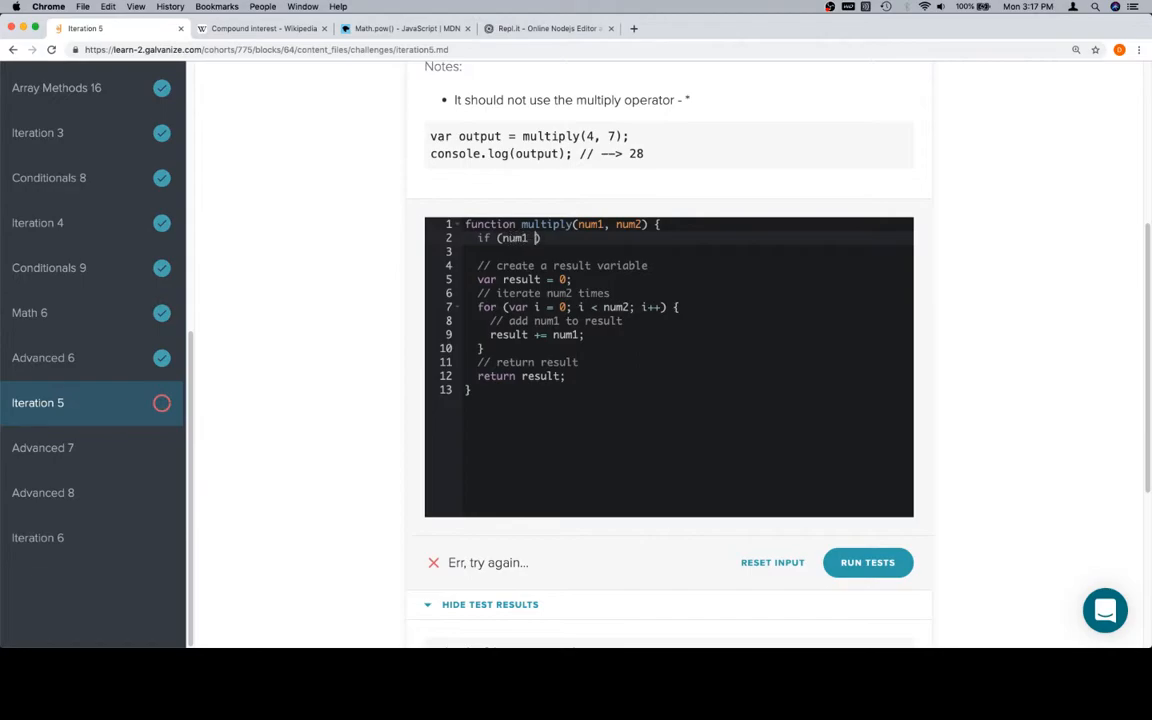
text(>)
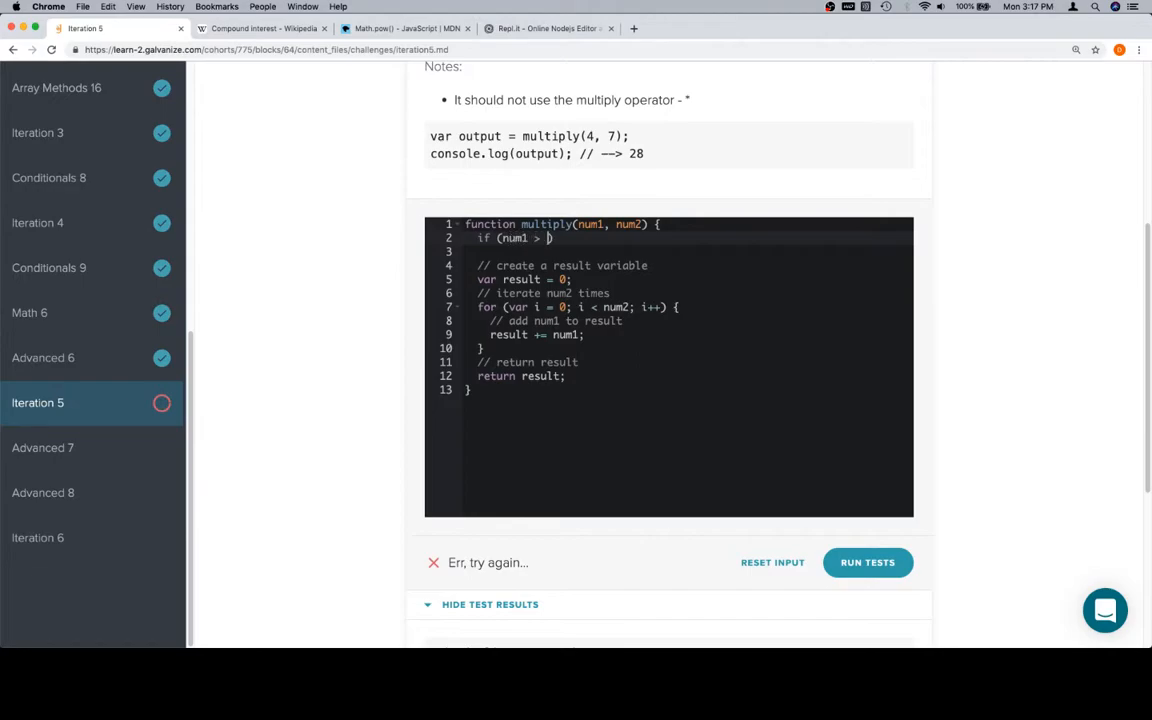
text(0 &&)
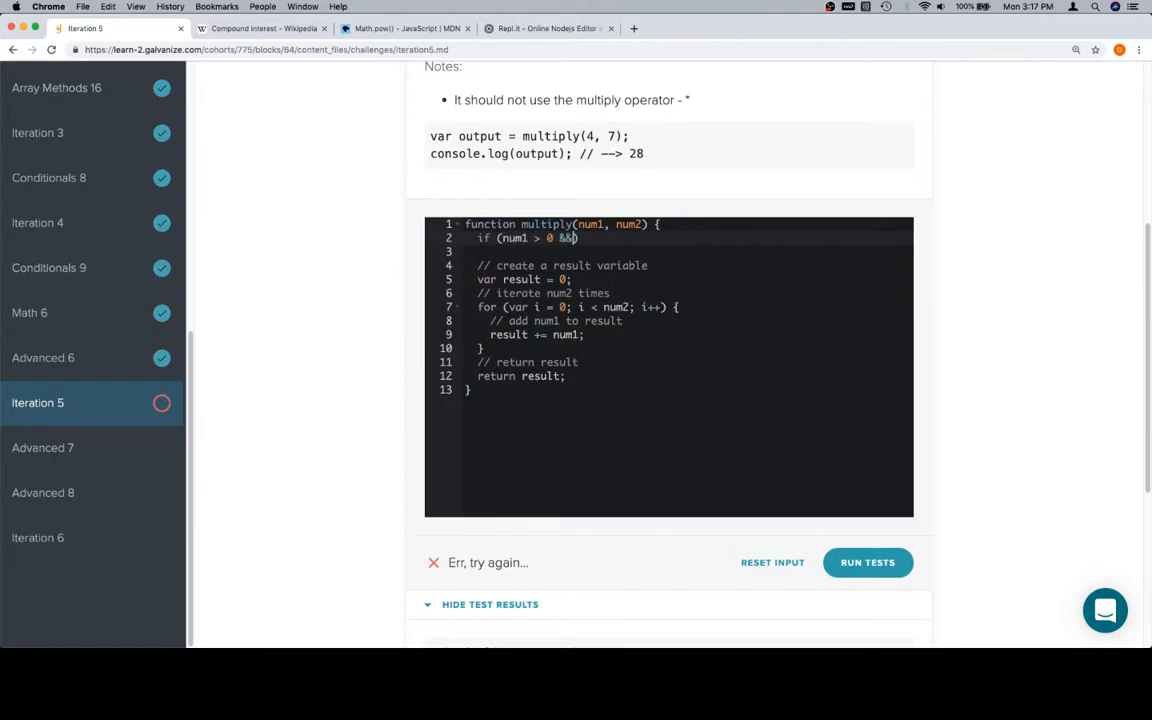
text(num2)
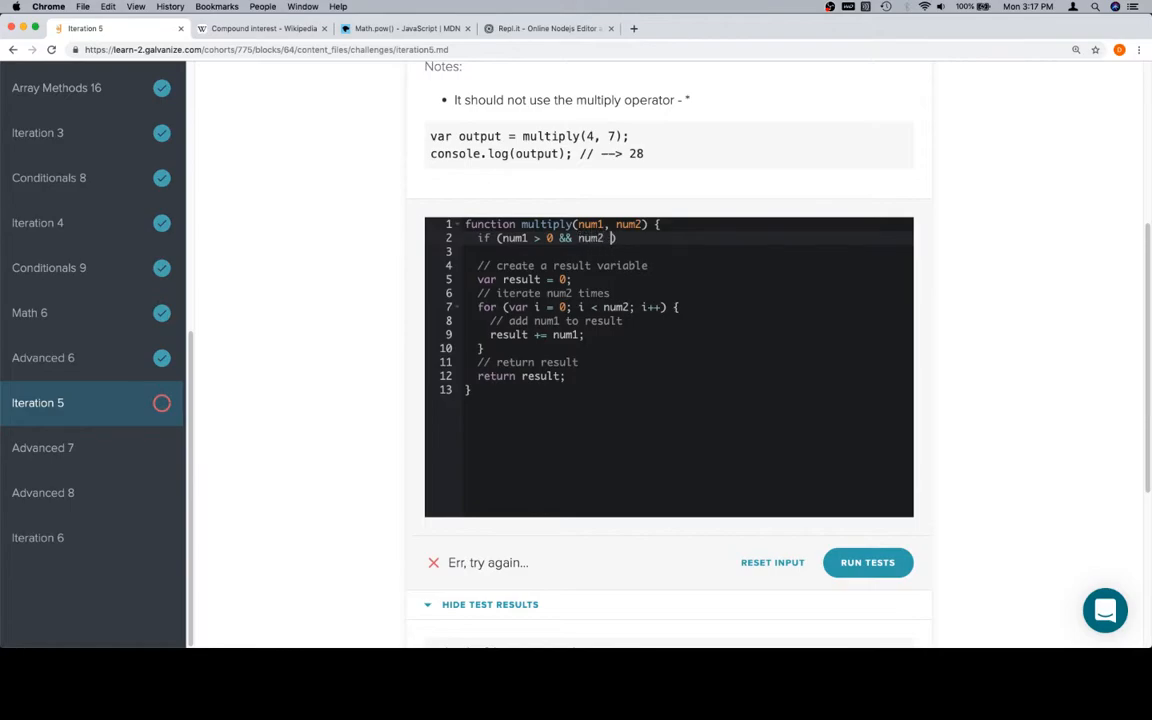
text(< 0 ||)
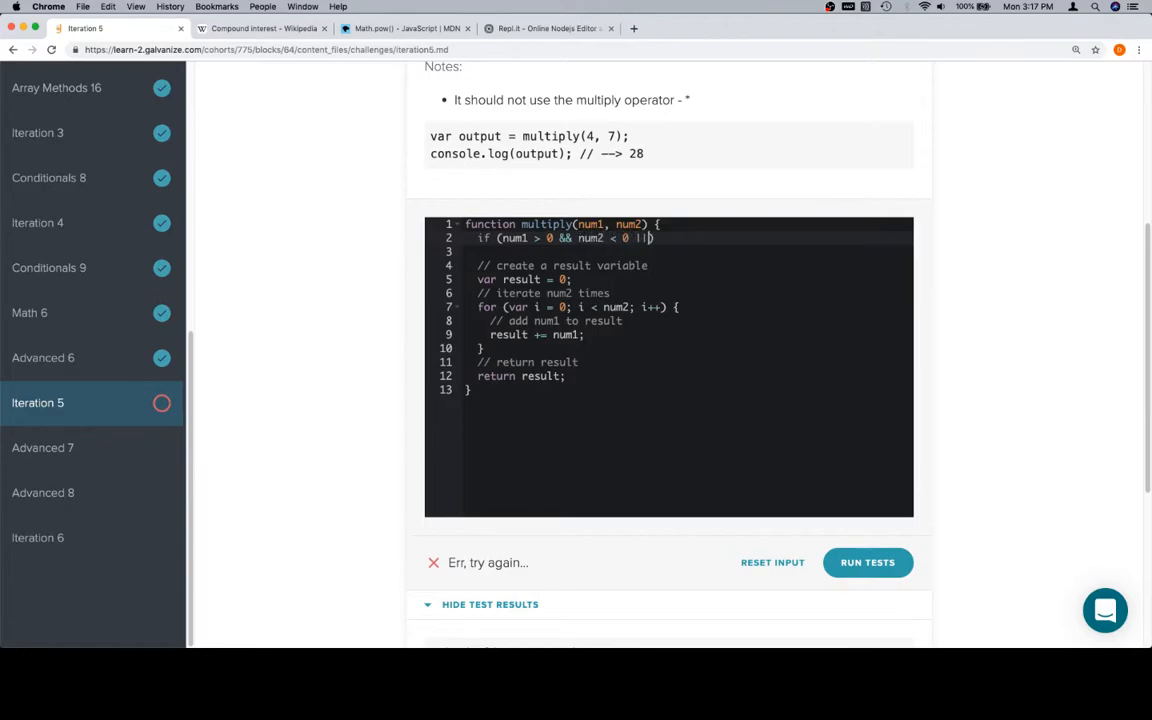
text(()
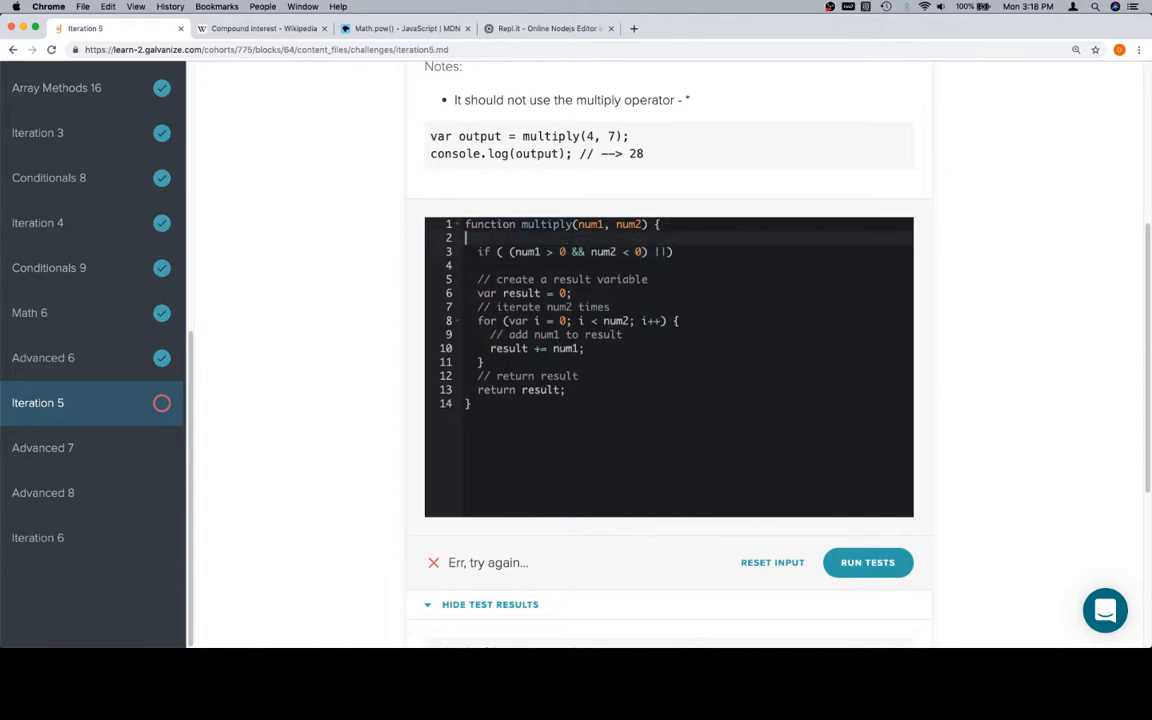
Declare var resultIsPositive = true and set it to false inside the if block.
text(var)
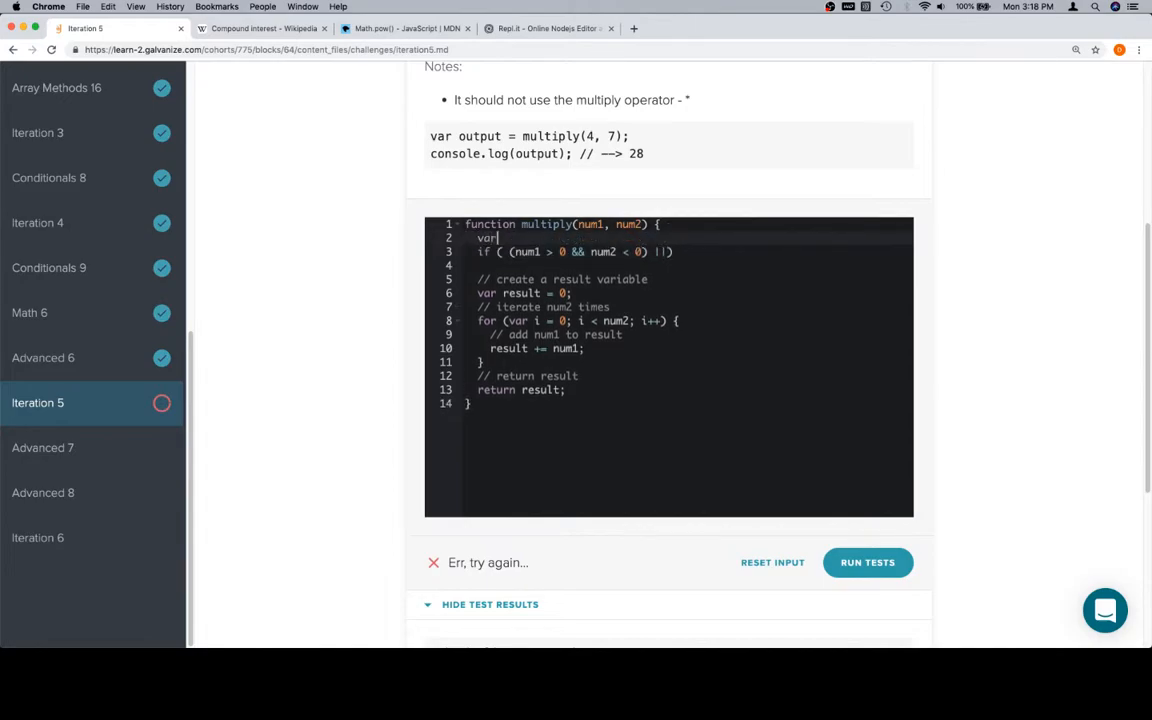
text(result)
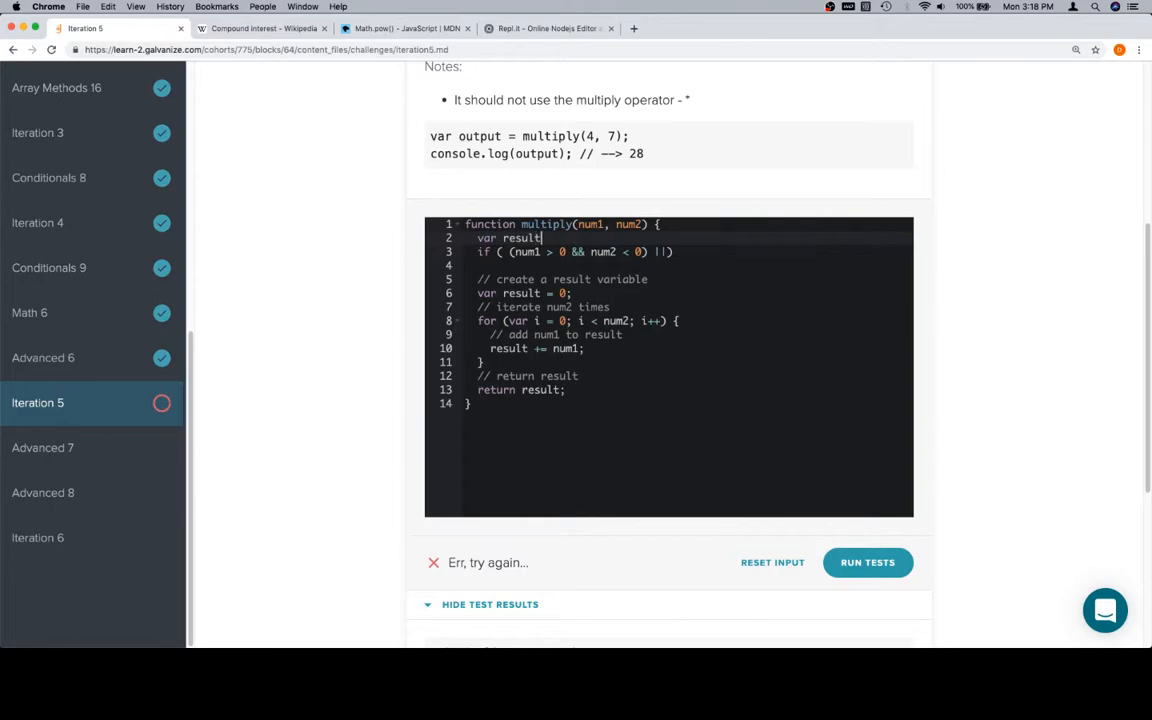
text(IsPositive = true;)
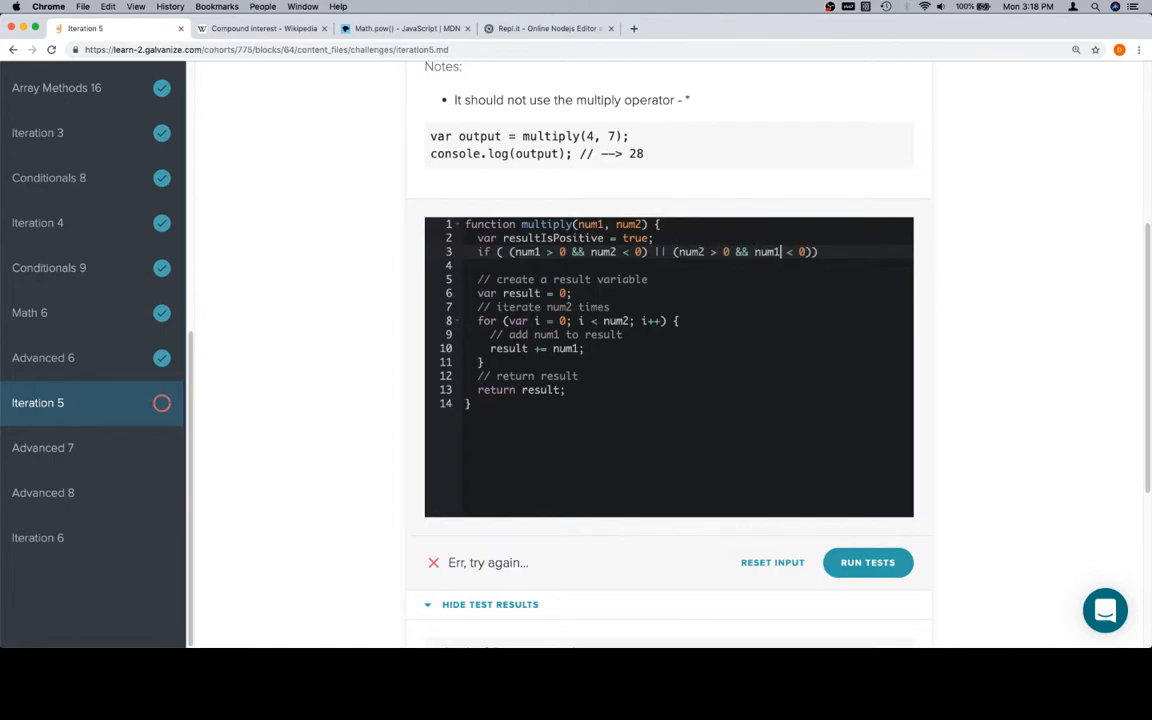
text())
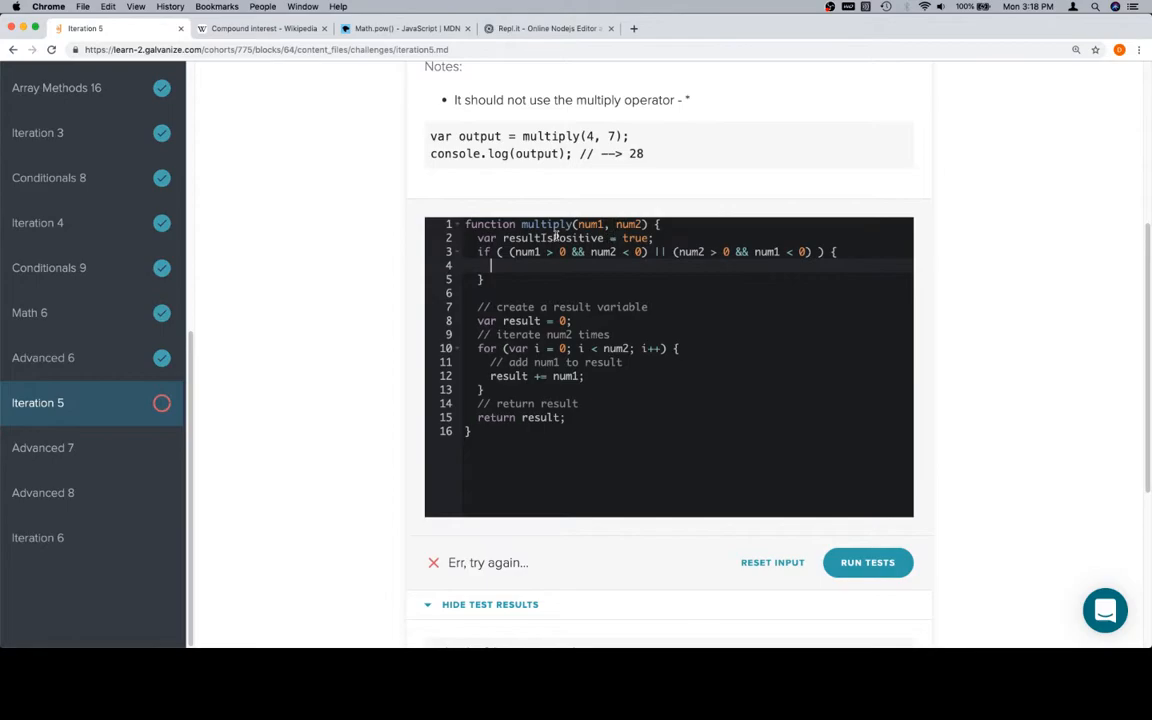
text(resultIsPositive)
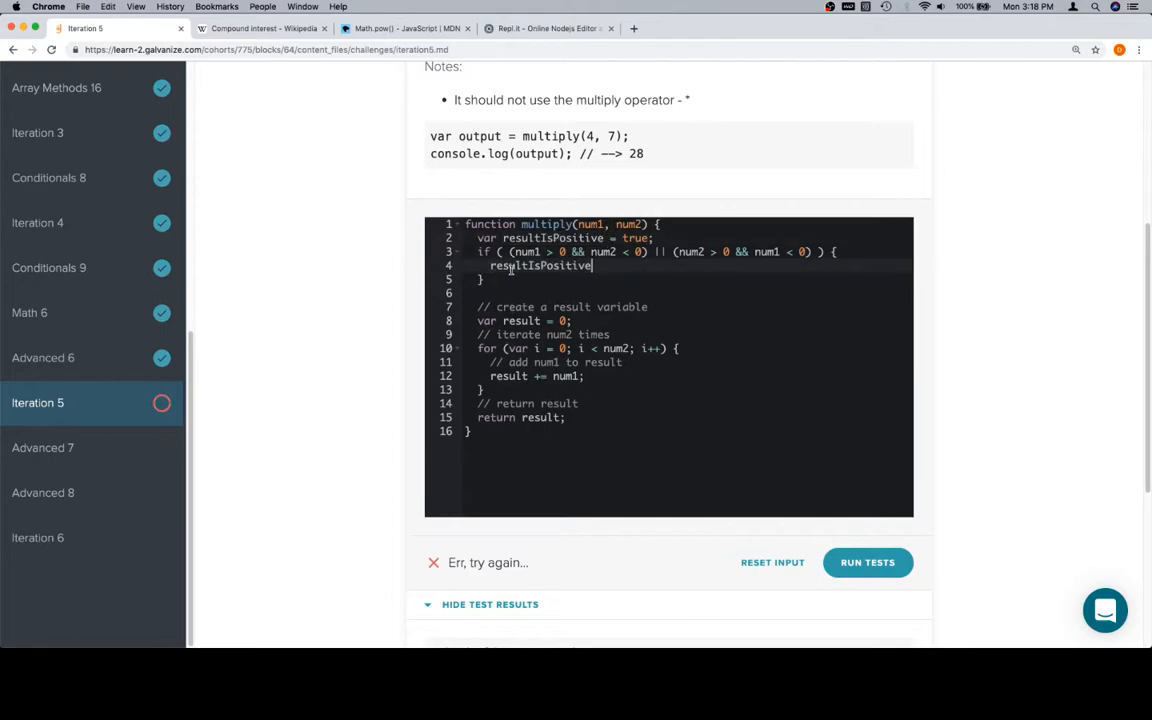
text(= false;)
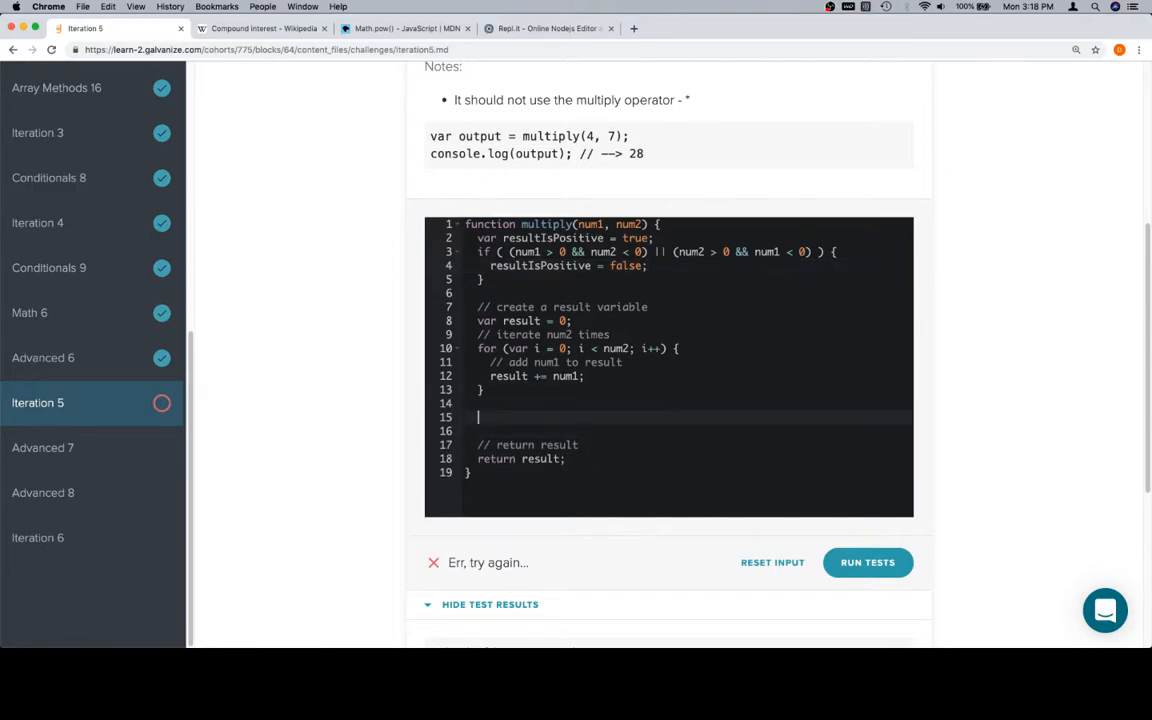
After the loop, return result if resultIsPositive, otherwise return -result.
text(if)
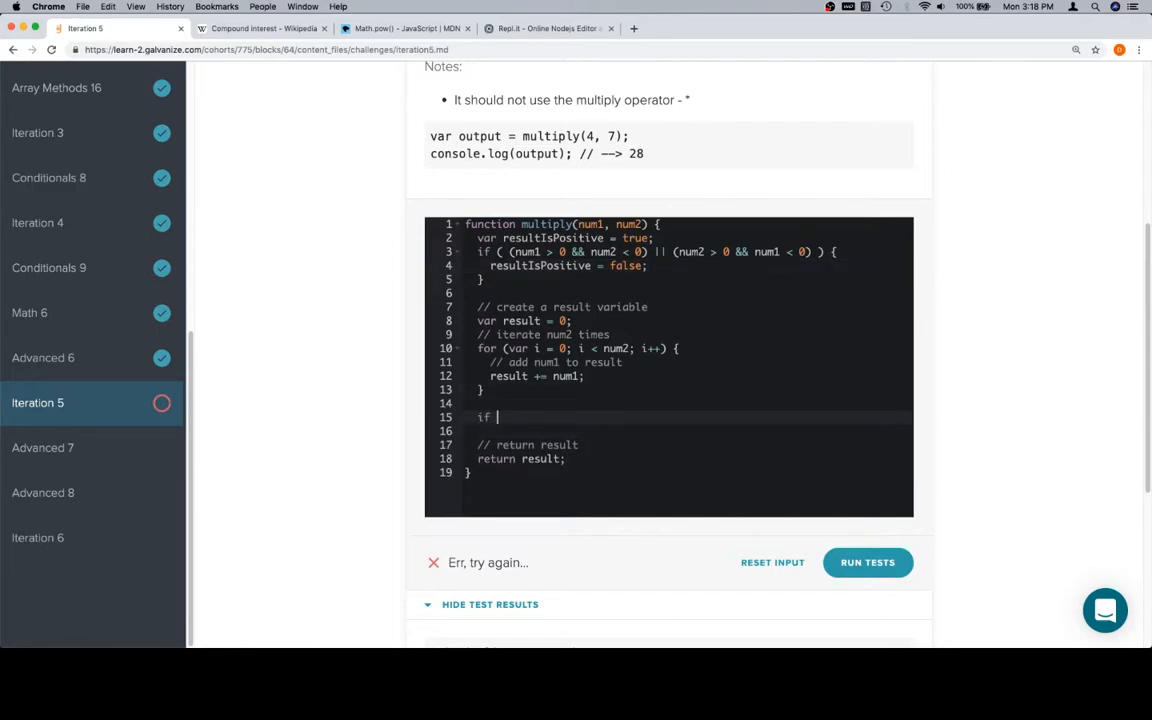
text(())
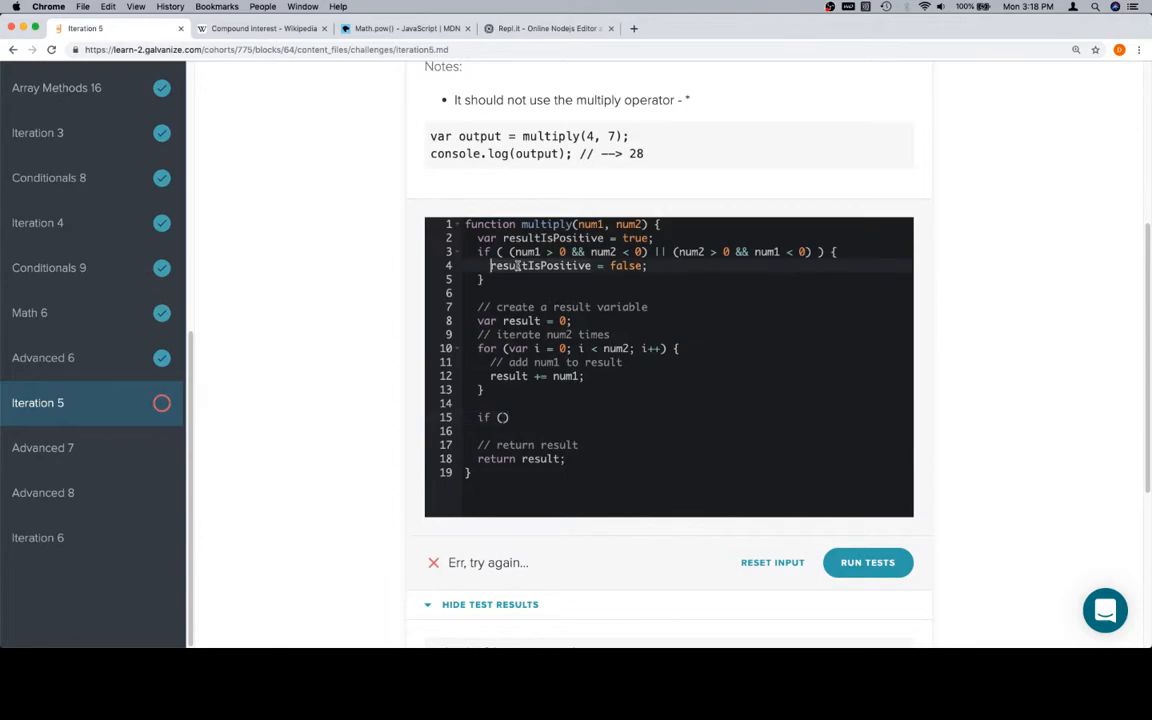
text(resultIsPositive)
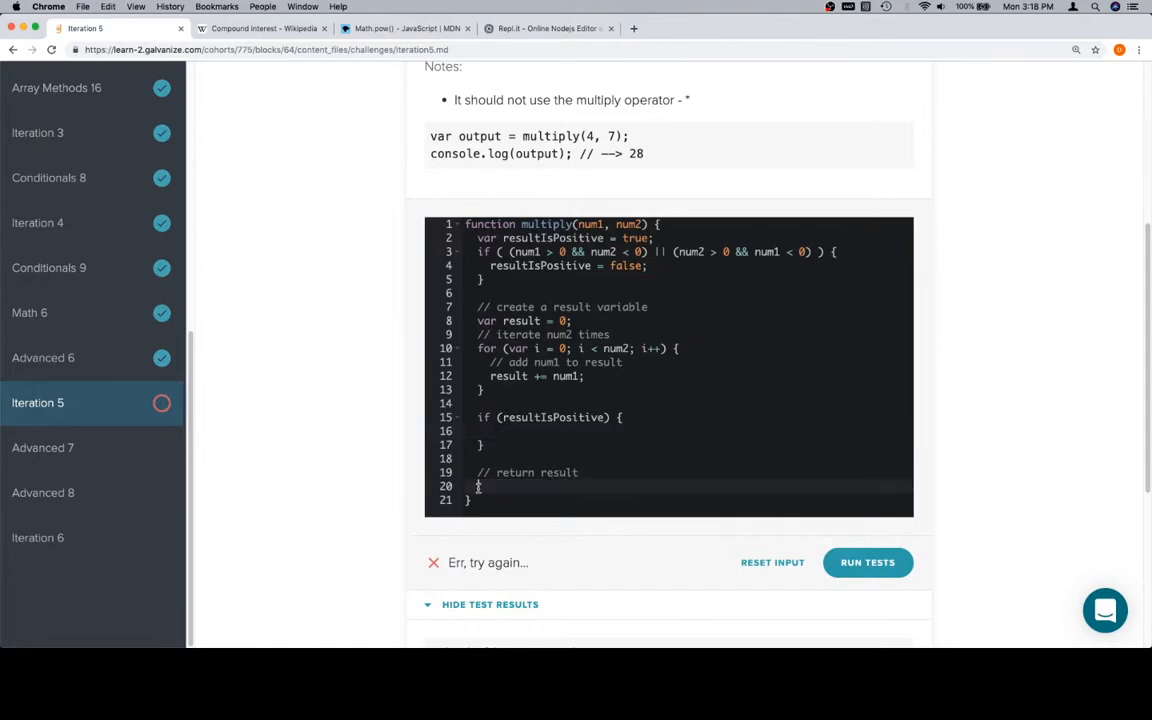
text(return result;)
click(682, 445)
text( else {)
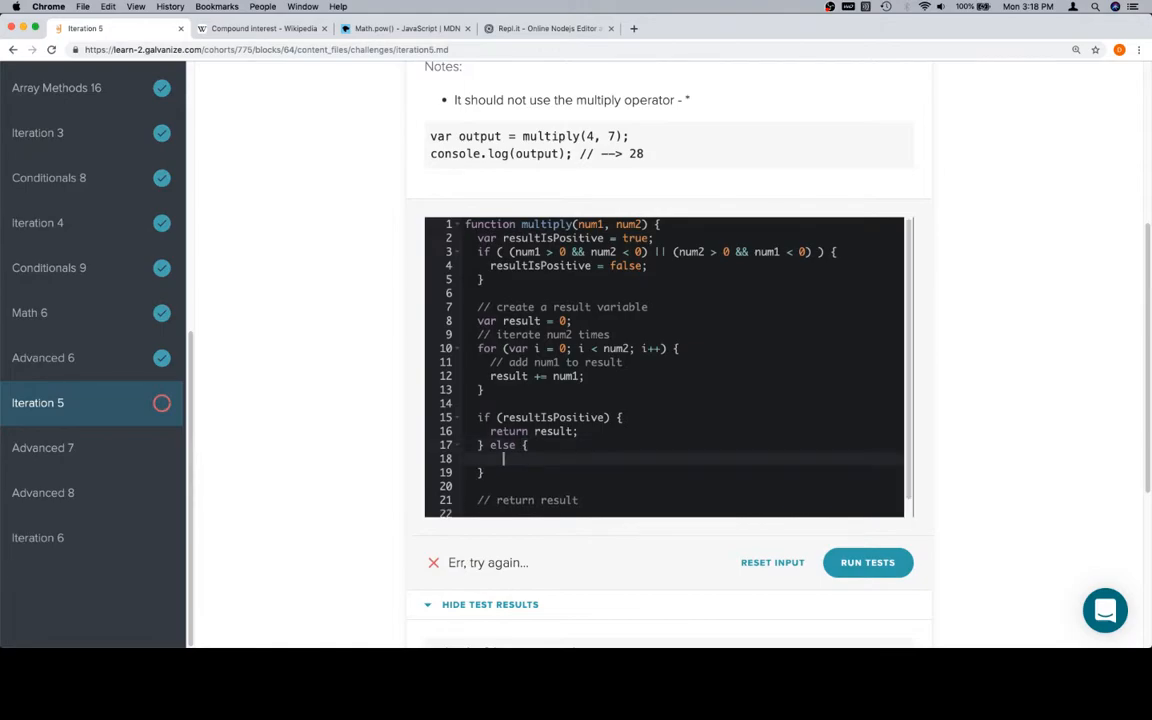
text(return -result;)
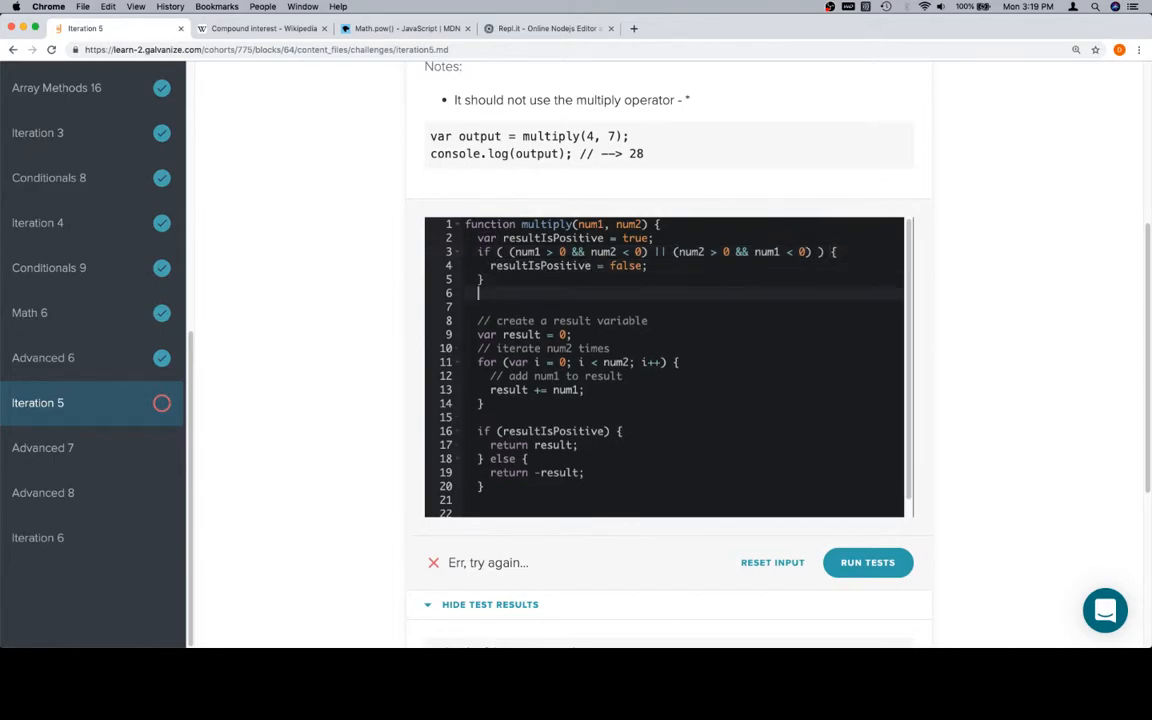
Before the loop, set num1 = Math.abs(num1) and num2 = Math.abs(num2).
text(num1)
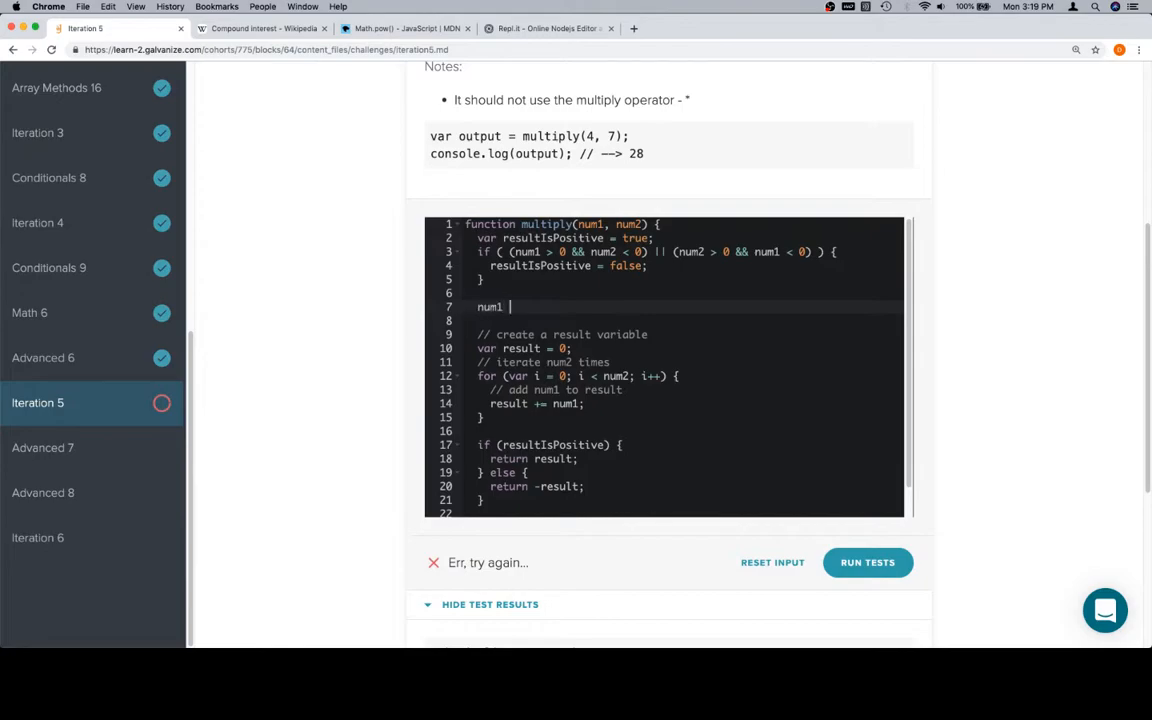
text(= Math.s)
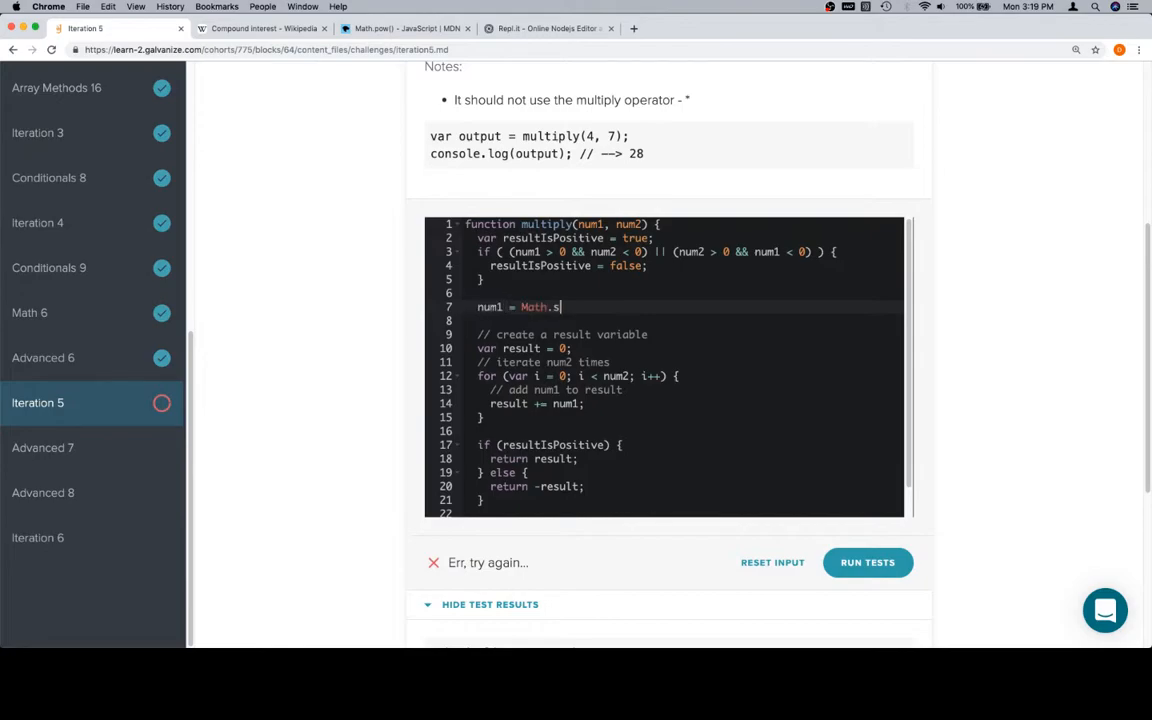
text(abs(num))
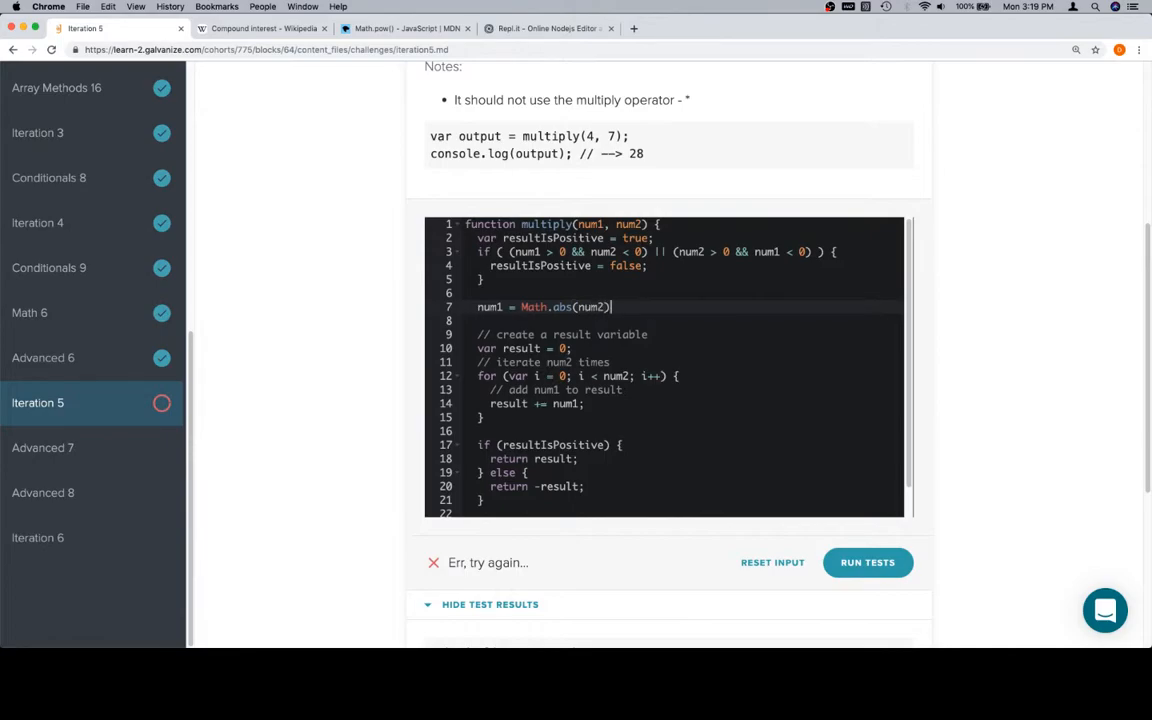
text(num1))
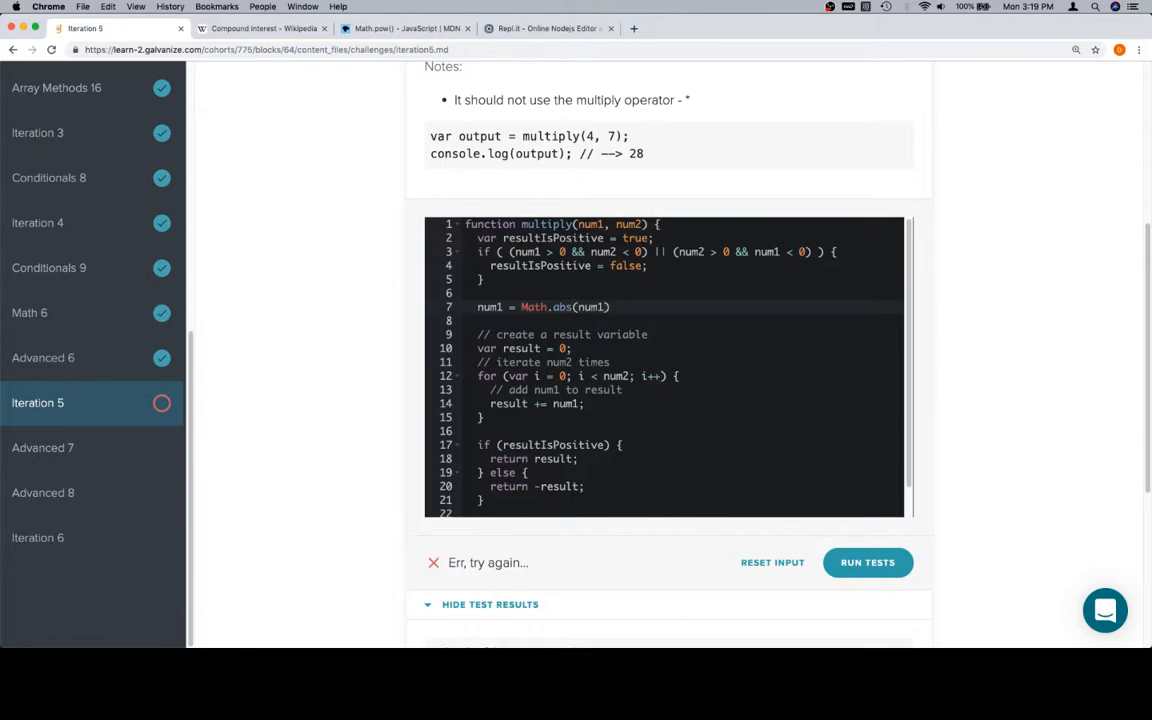
text(num1 = Math.abs(num1))
click(684, 320)
text(num2 = Math.abs(num2);)
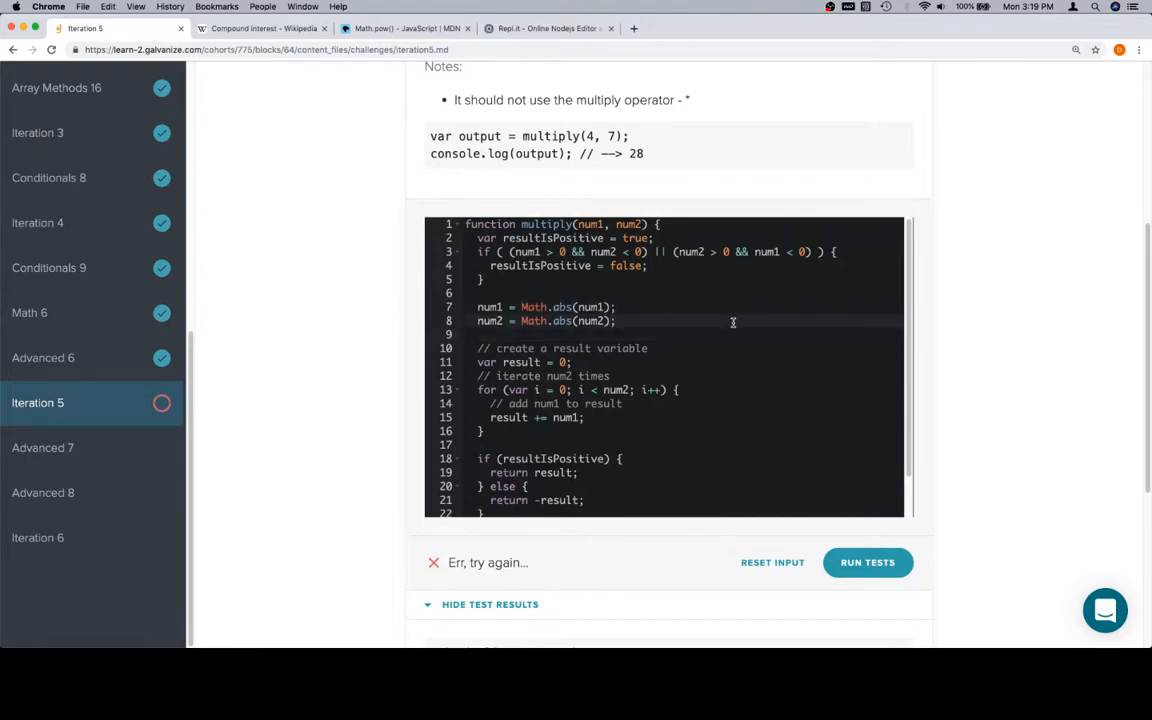
Run the tests on the finished multiply function.
scroll(down, 3)
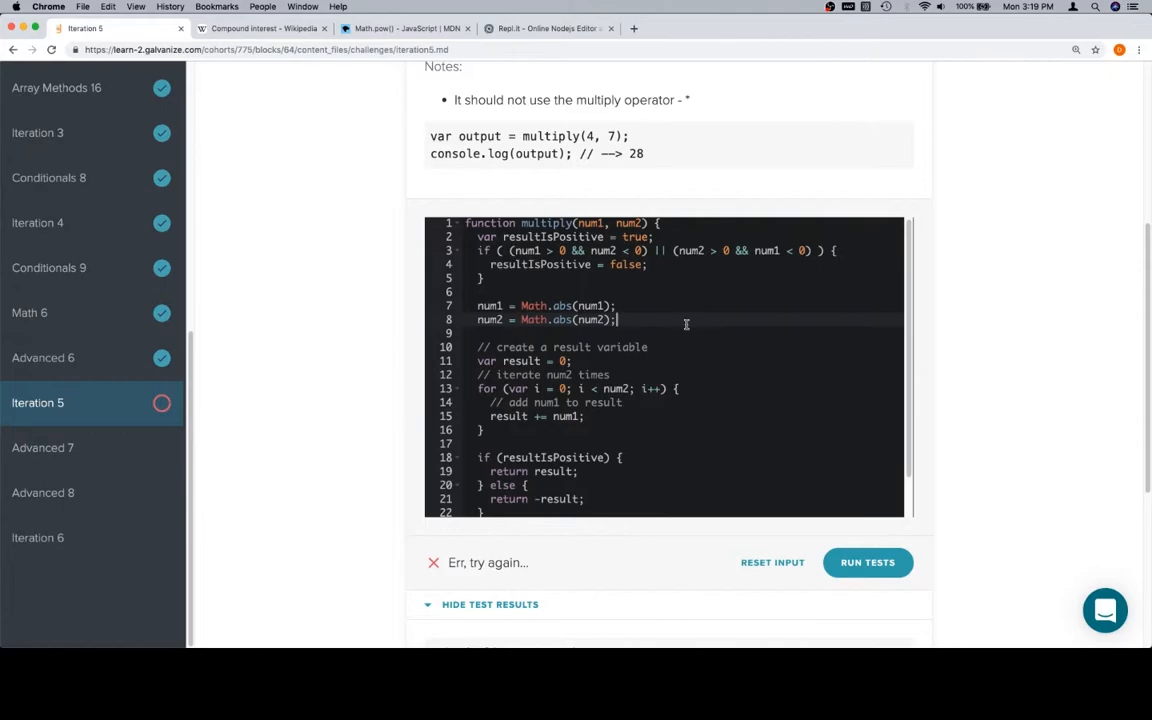
scroll(down, 3)
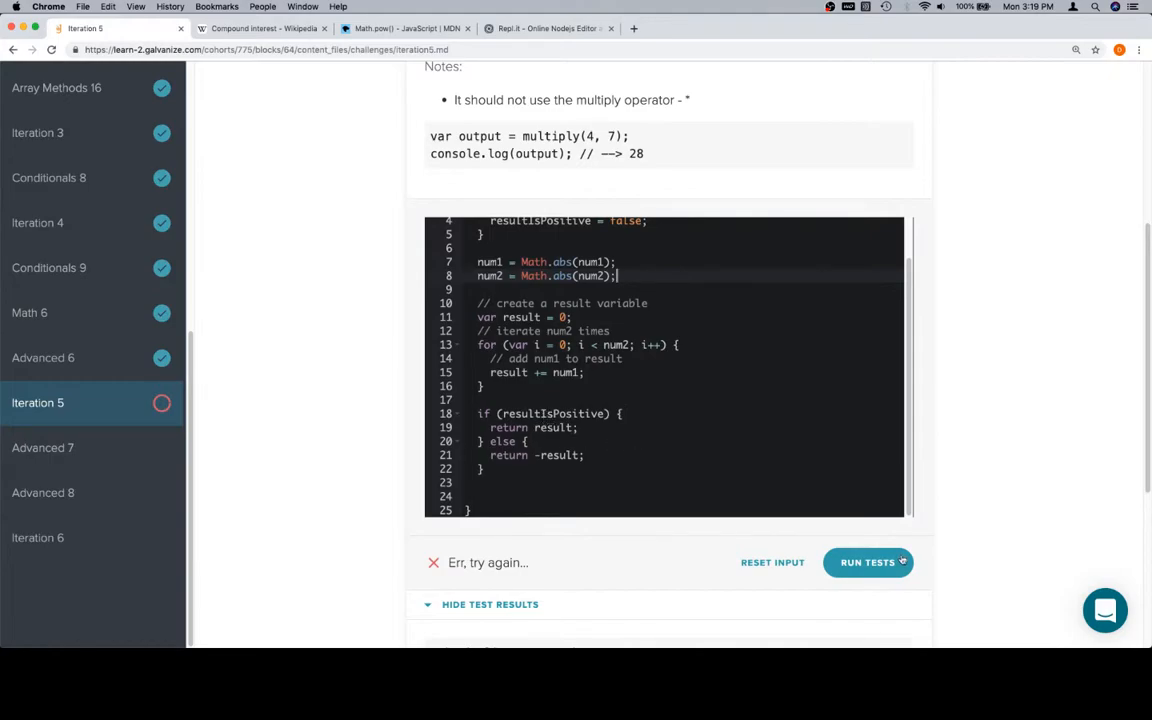
click(867, 562)
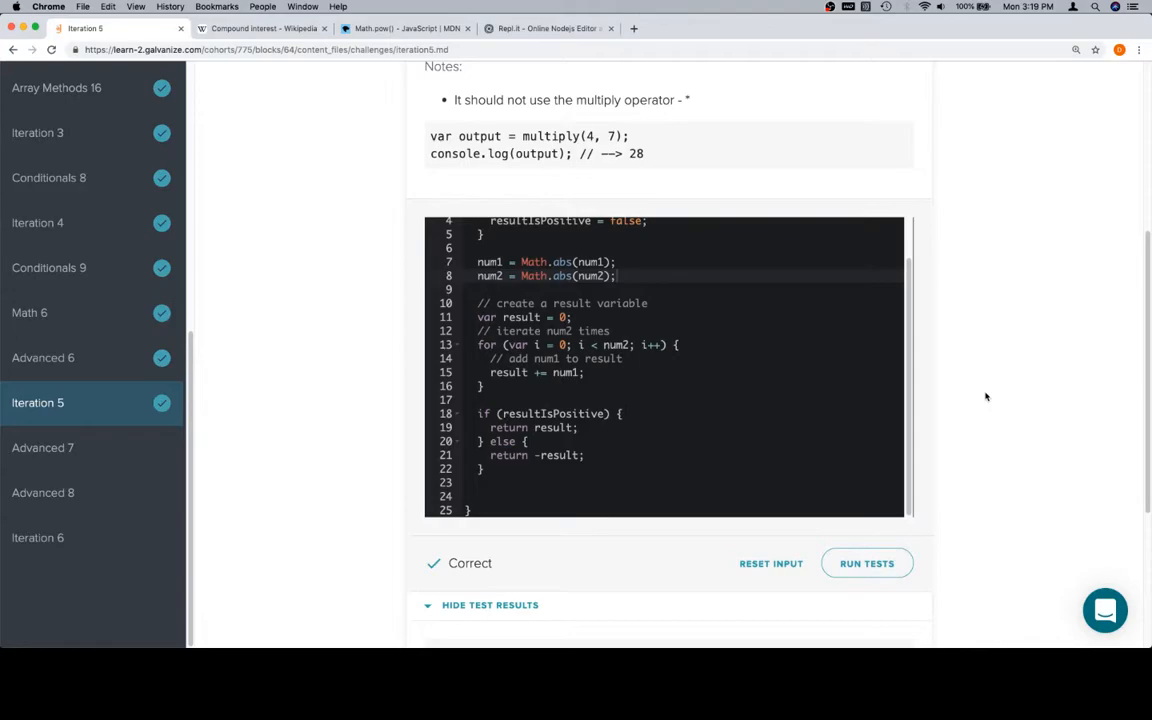